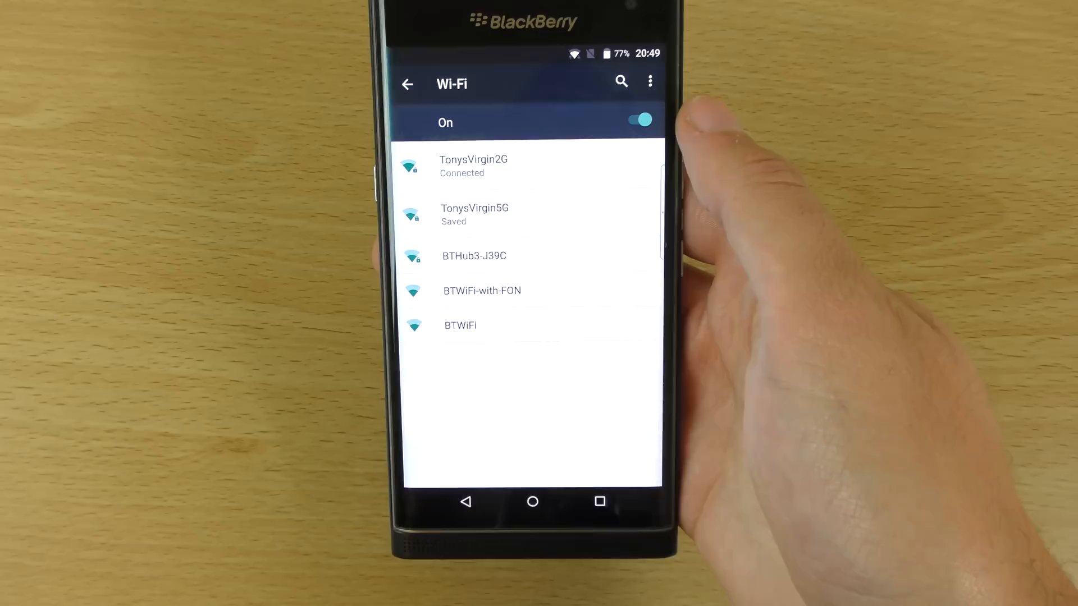
# In Advanced Wi-Fi settings, change Keep Wi-Fi on during sleep from Always to Never.
pyautogui.click(649, 81)
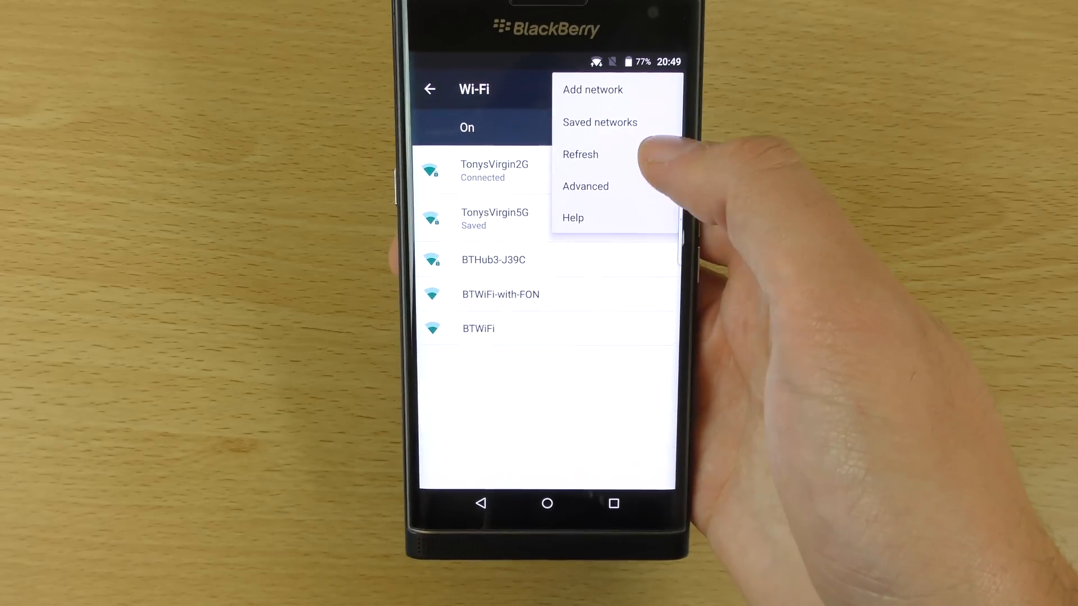
pyautogui.click(573, 218)
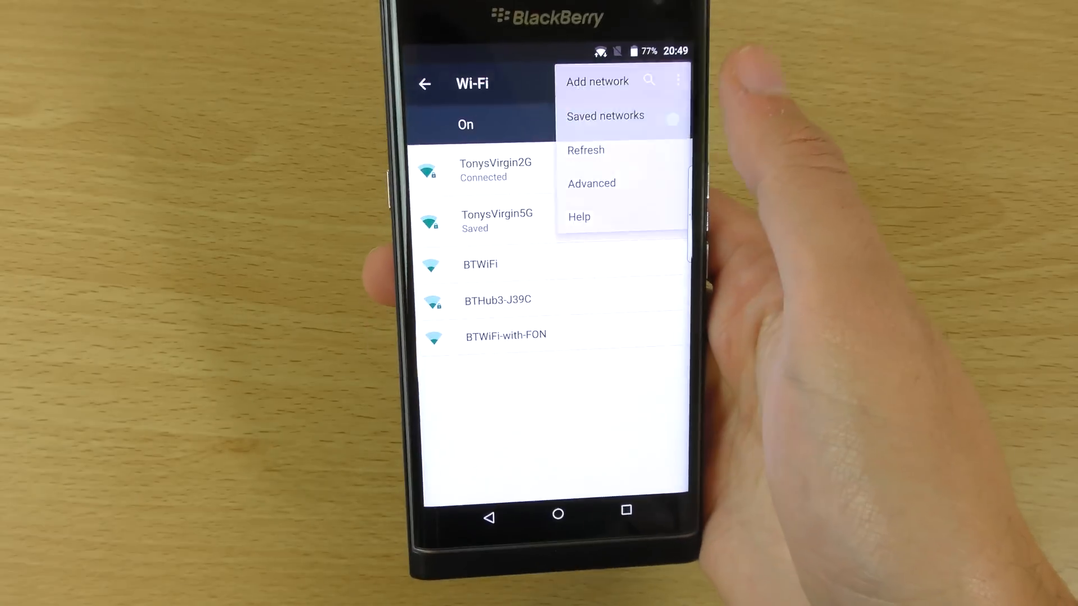
pyautogui.click(590, 183)
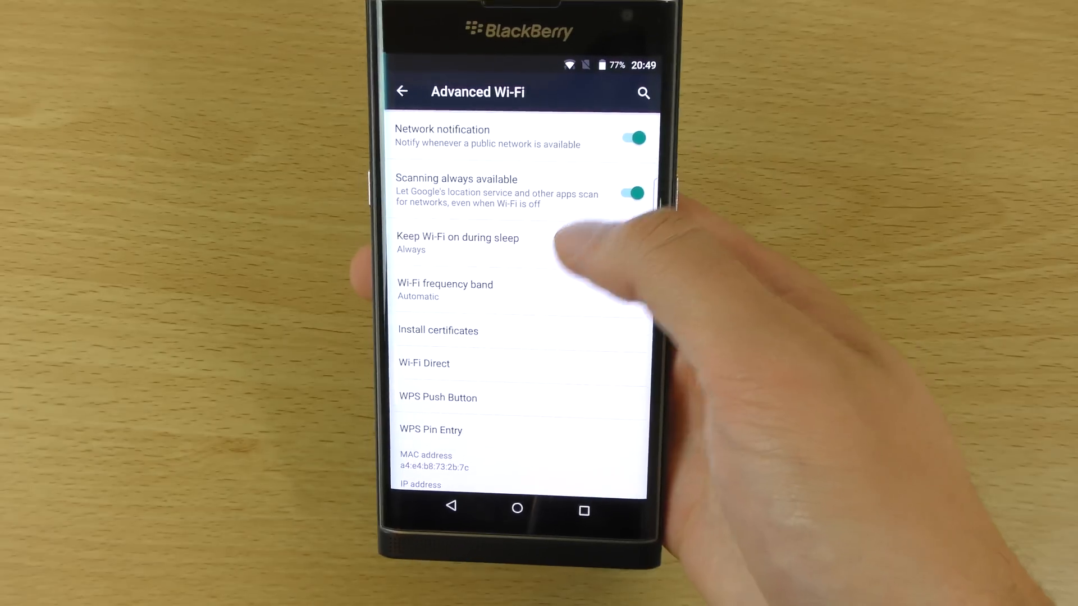
pyautogui.click(457, 242)
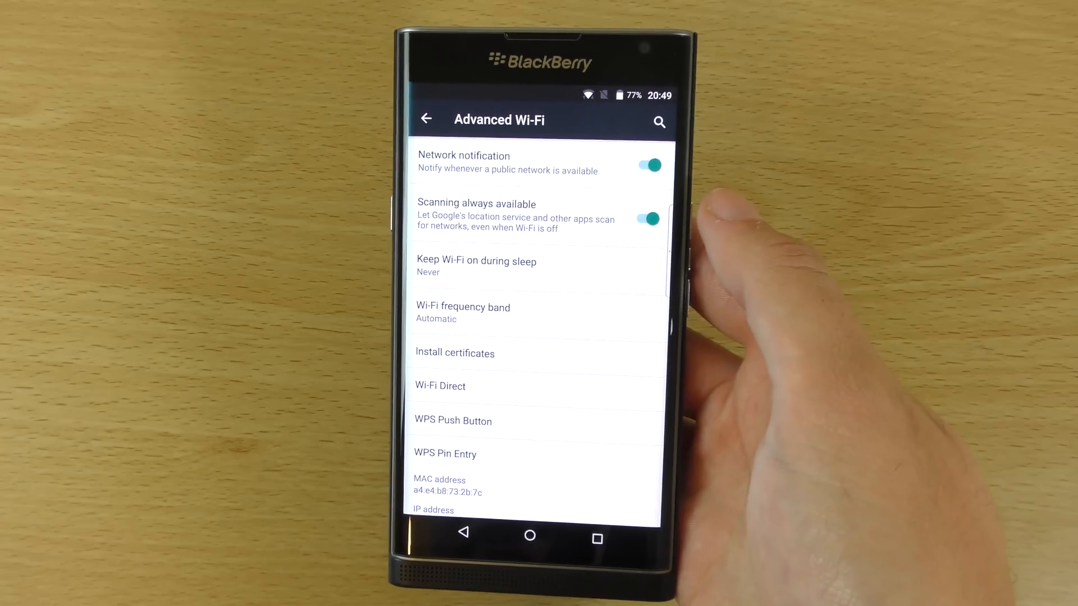
# Set Wi-Fi sleep back to Always, turn off Scanning always available, and return to Wi-Fi list.
pyautogui.click(477, 266)
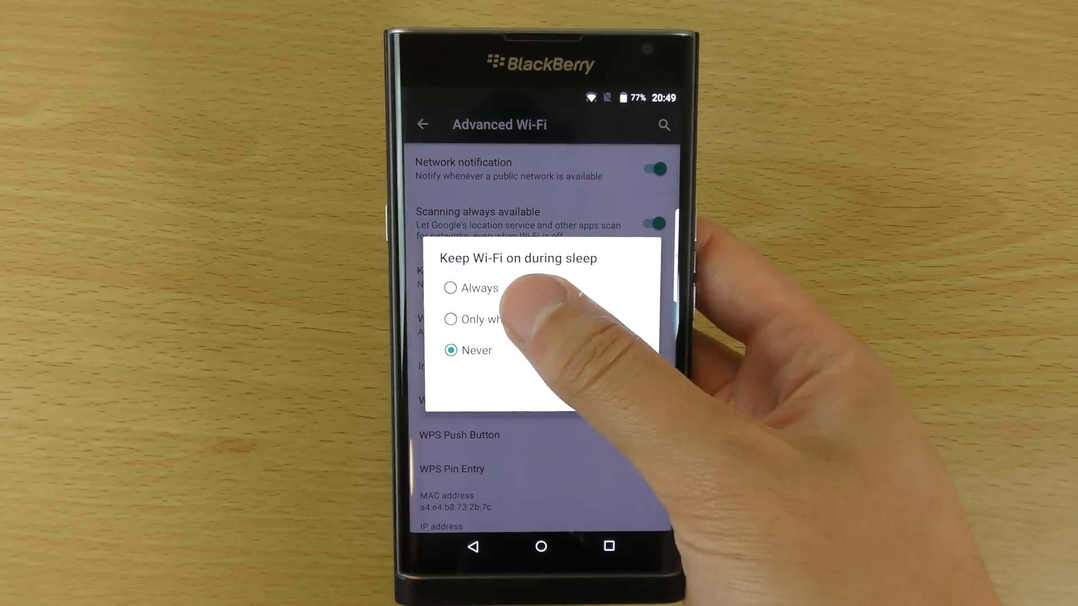
pyautogui.click(480, 287)
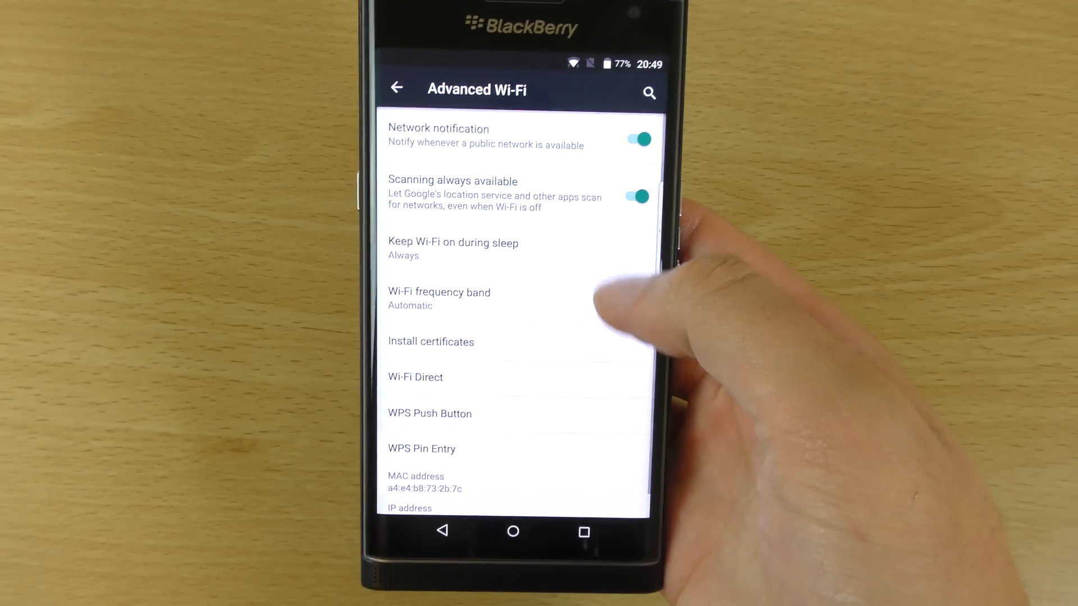
pyautogui.click(453, 247)
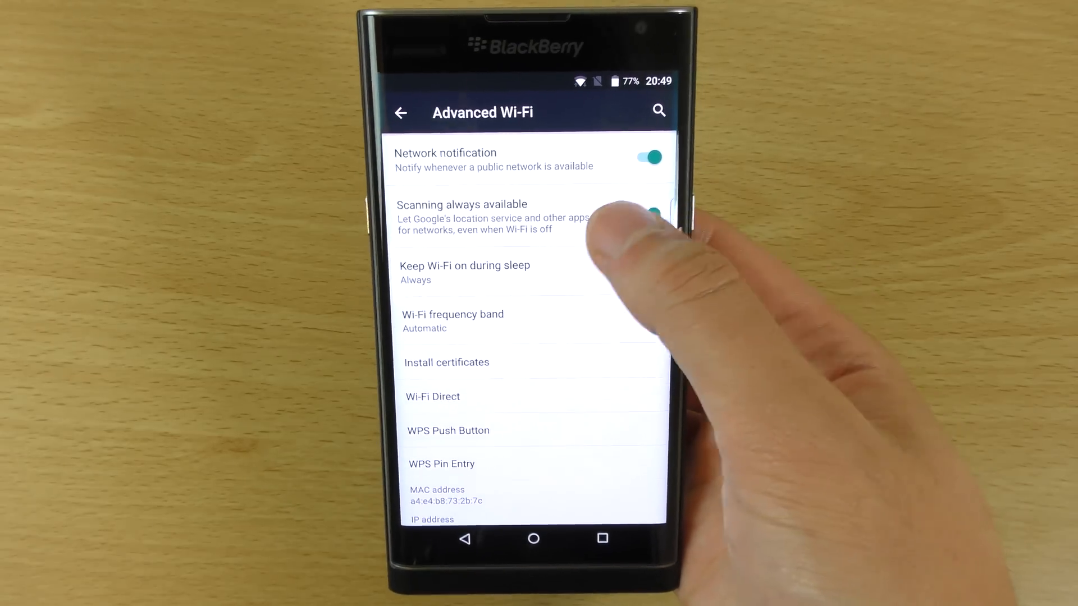
pyautogui.click(650, 211)
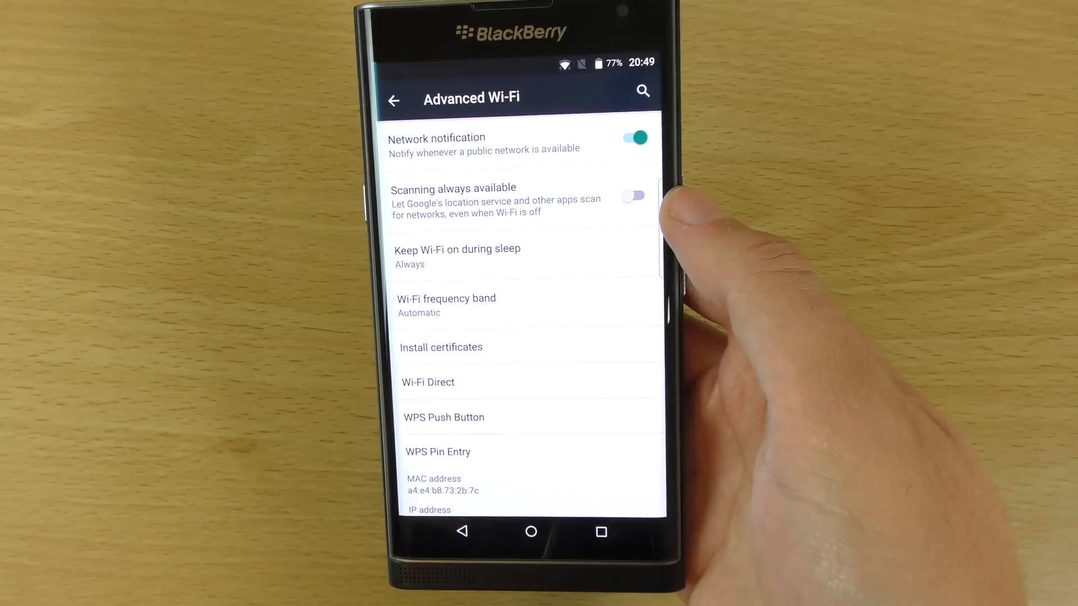
pyautogui.click(394, 100)
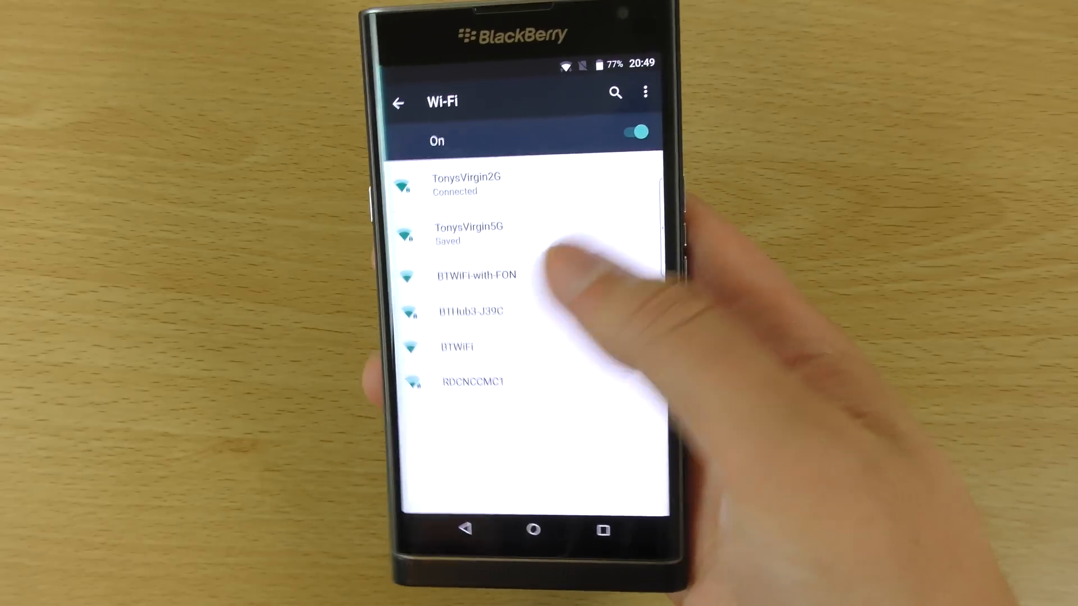
# Go back to Settings, open Location, and reach Mode showing High accuracy.
pyautogui.click(397, 102)
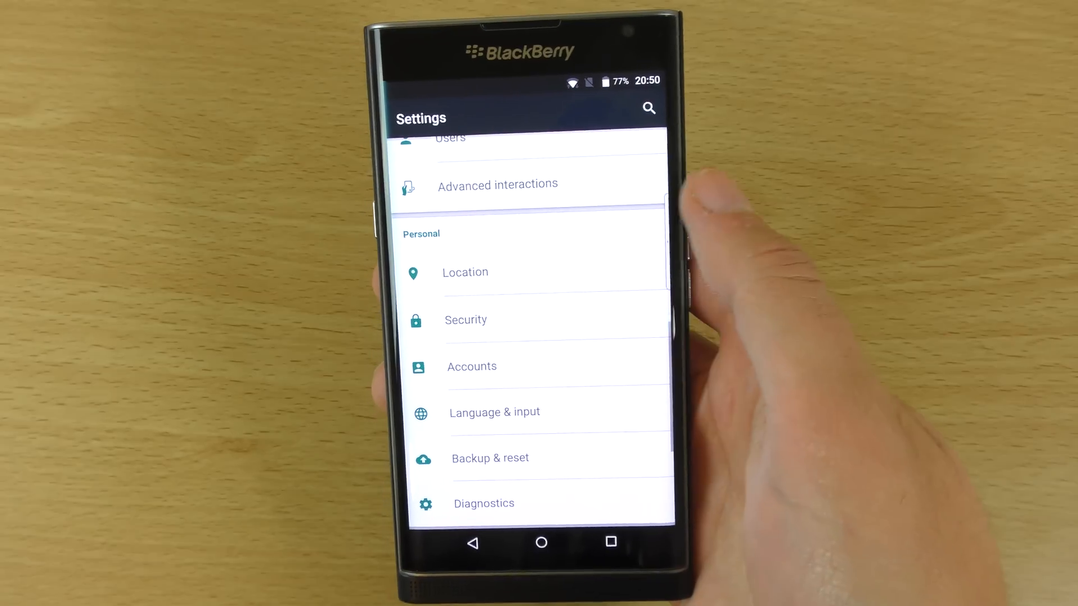
pyautogui.click(464, 272)
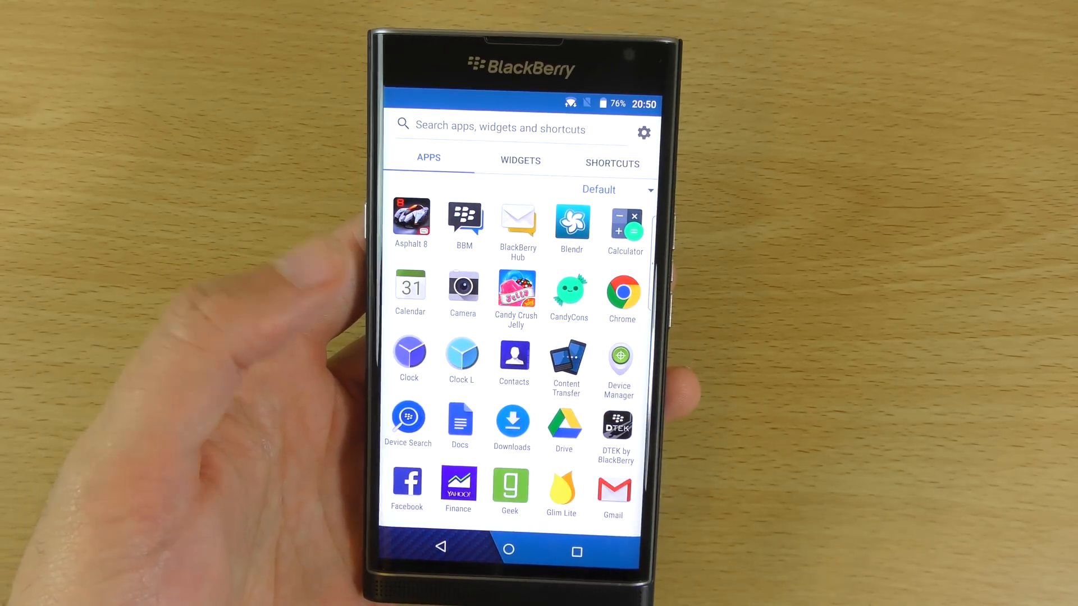
pyautogui.click(643, 132)
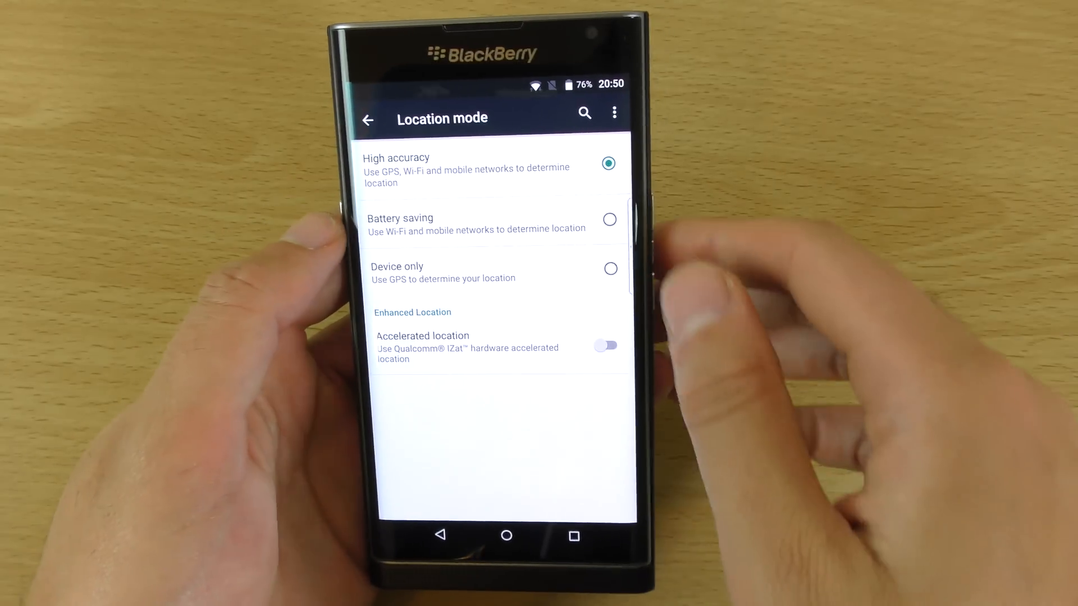
# Switch location mode to Battery saving and go back to the main Settings list.
pyautogui.click(609, 237)
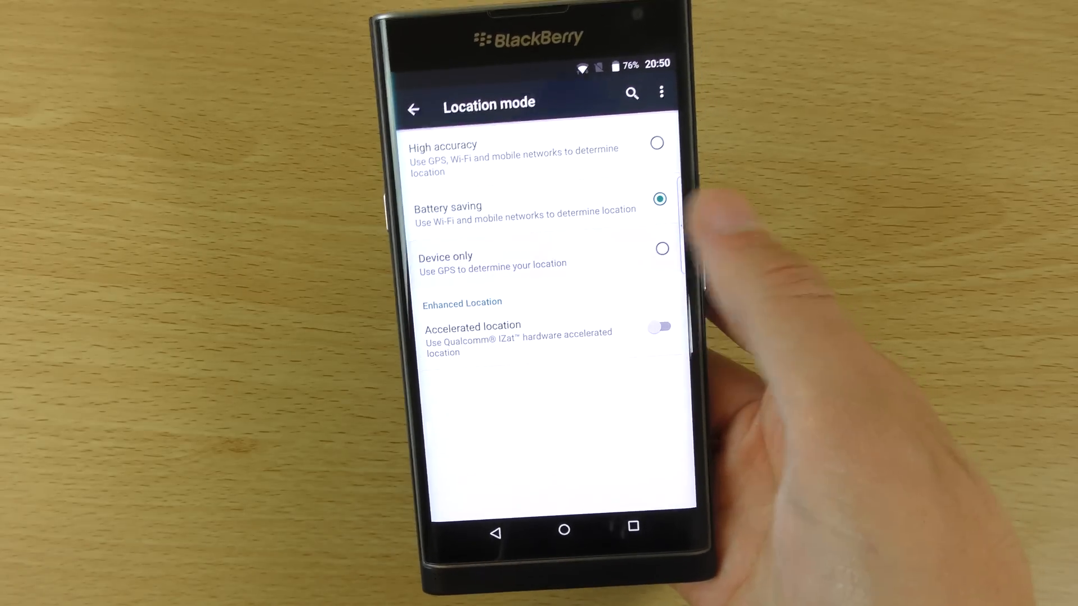
pyautogui.click(661, 248)
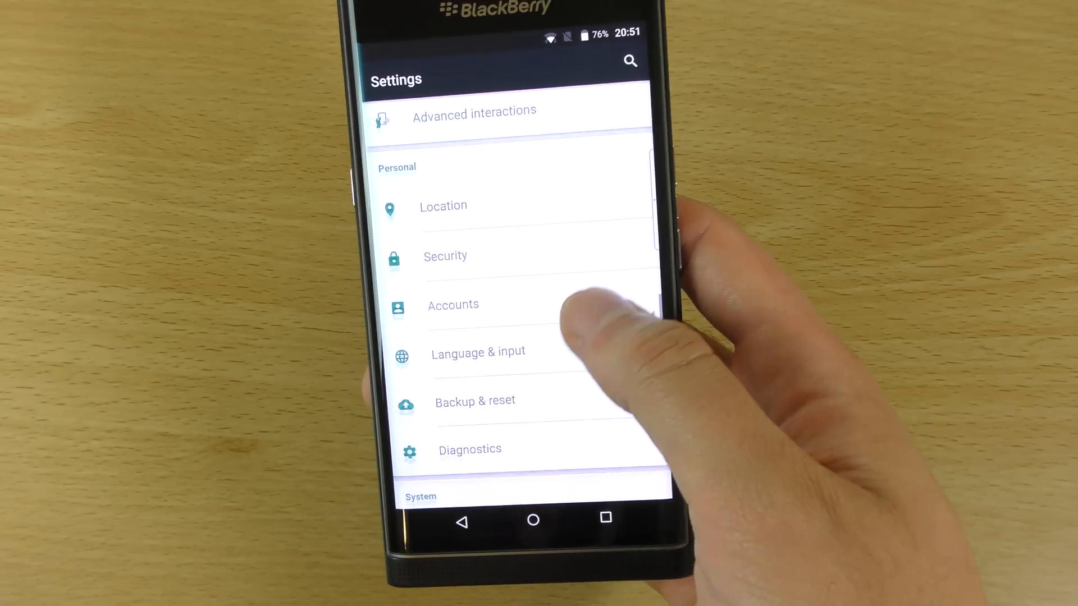
# Open Display settings and turn on Adaptive brightness.
pyautogui.scroll(3)
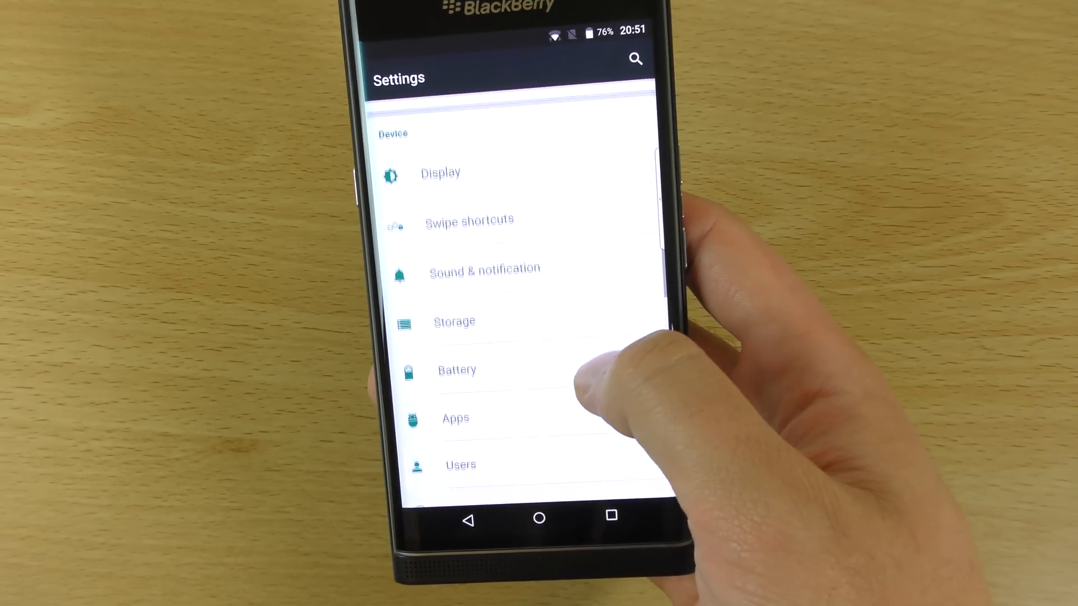
pyautogui.click(440, 172)
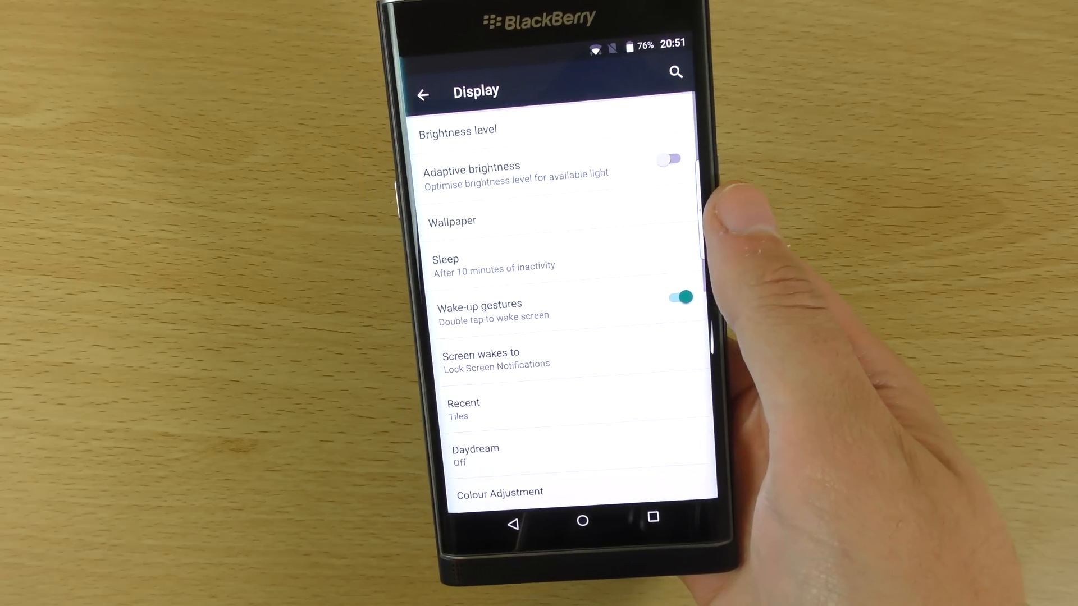
pyautogui.click(670, 159)
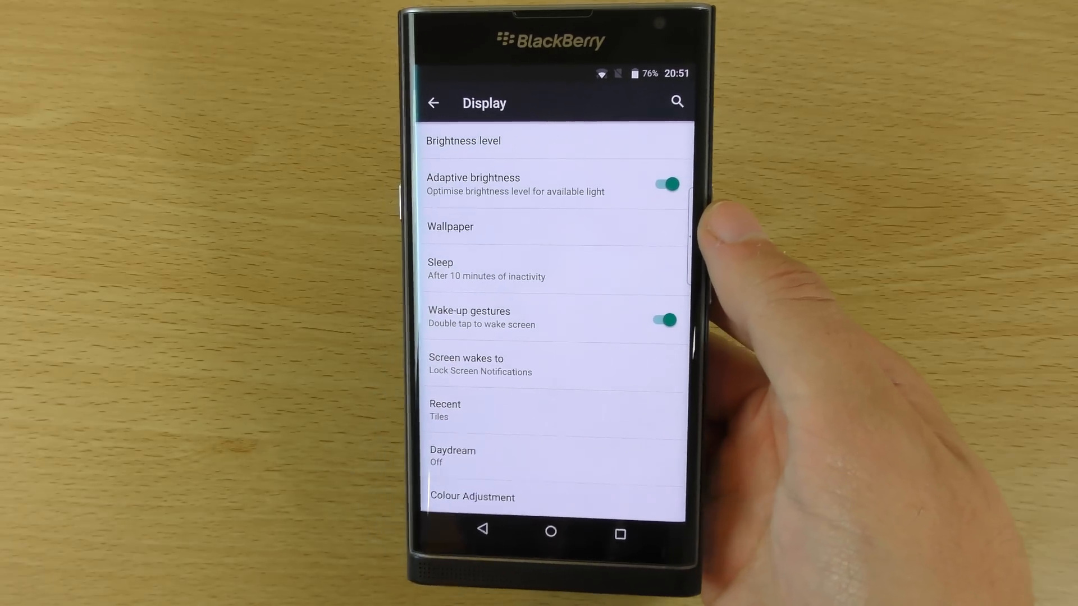
pyautogui.scroll(-3)
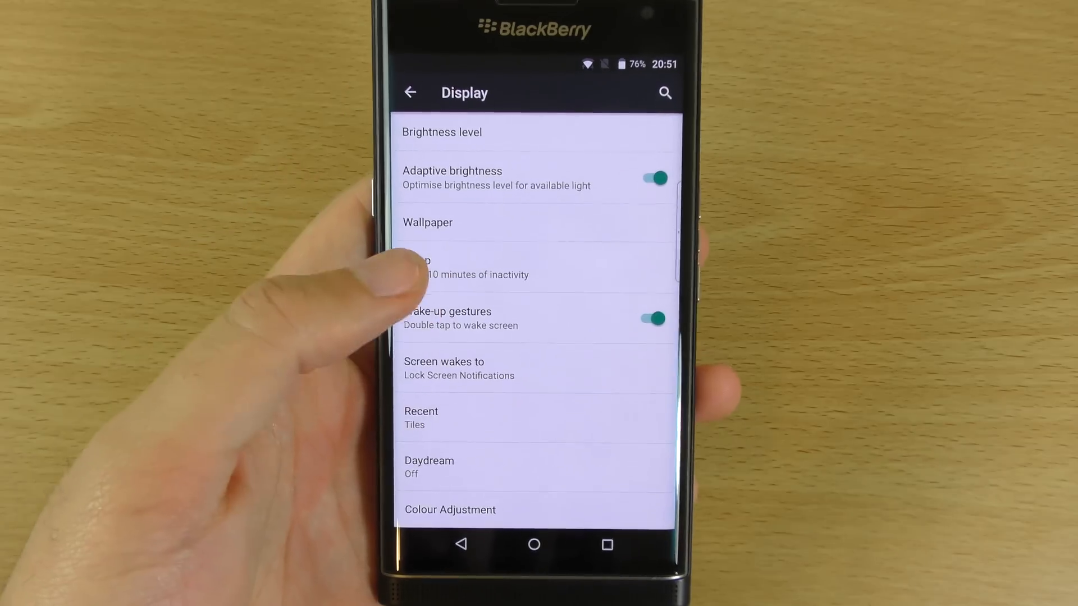
# Keep the screen waking to Lock Screen Notifications and turn off Wake-up gestures.
pyautogui.click(458, 367)
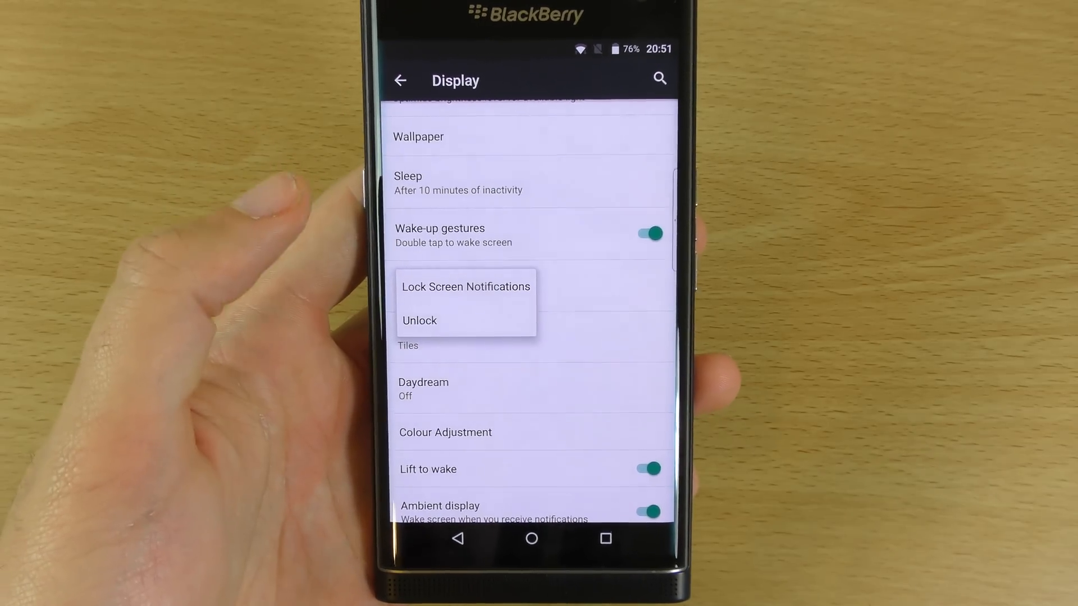
pyautogui.click(465, 287)
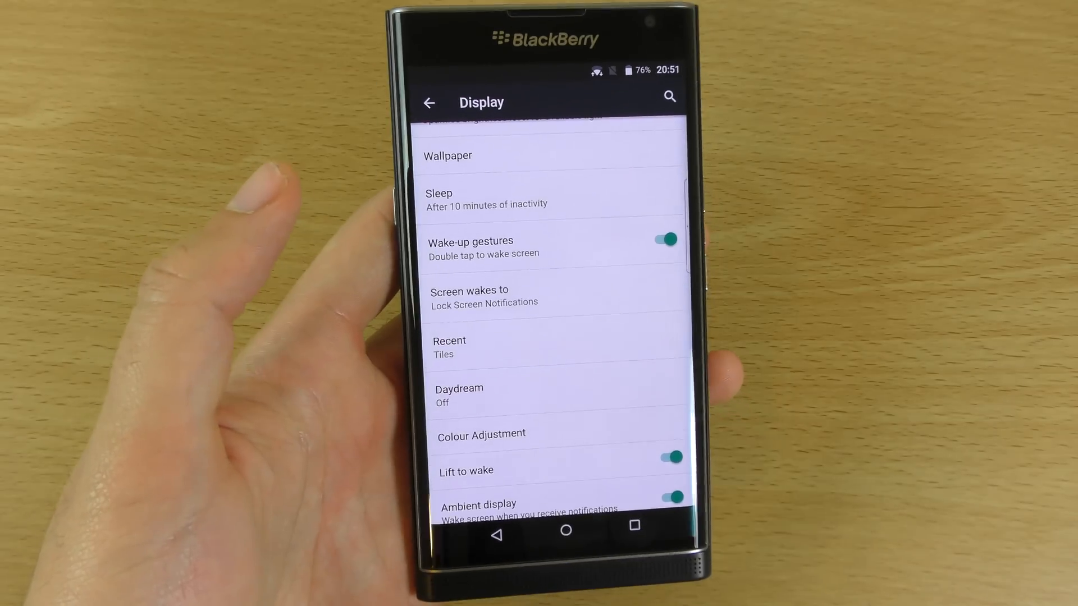
pyautogui.click(662, 238)
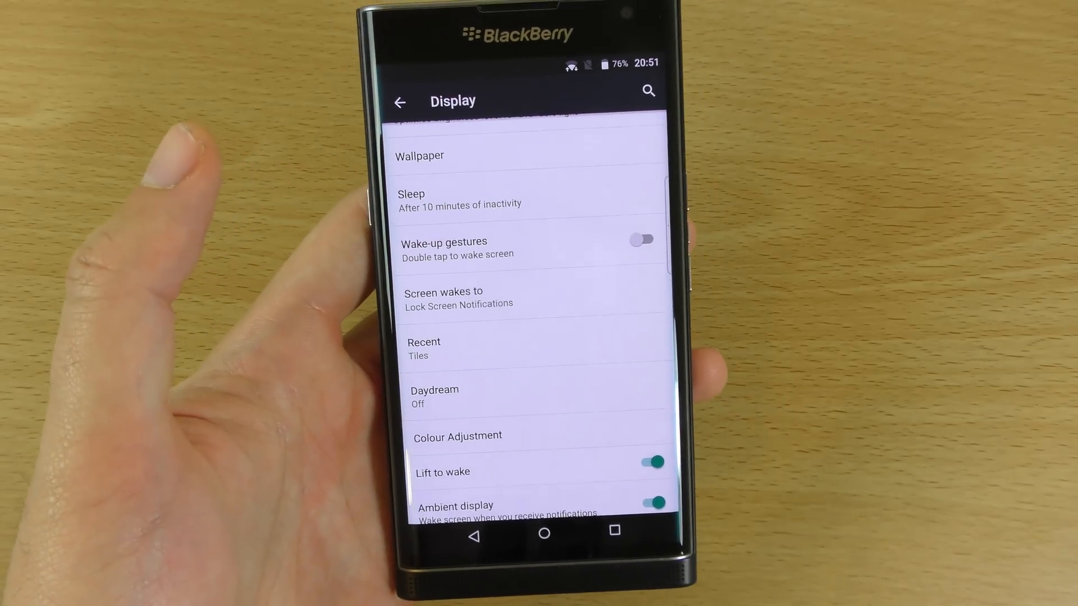
# Turn off Ambient display and Battery edge, then return to the main Settings list.
pyautogui.scroll(-3)
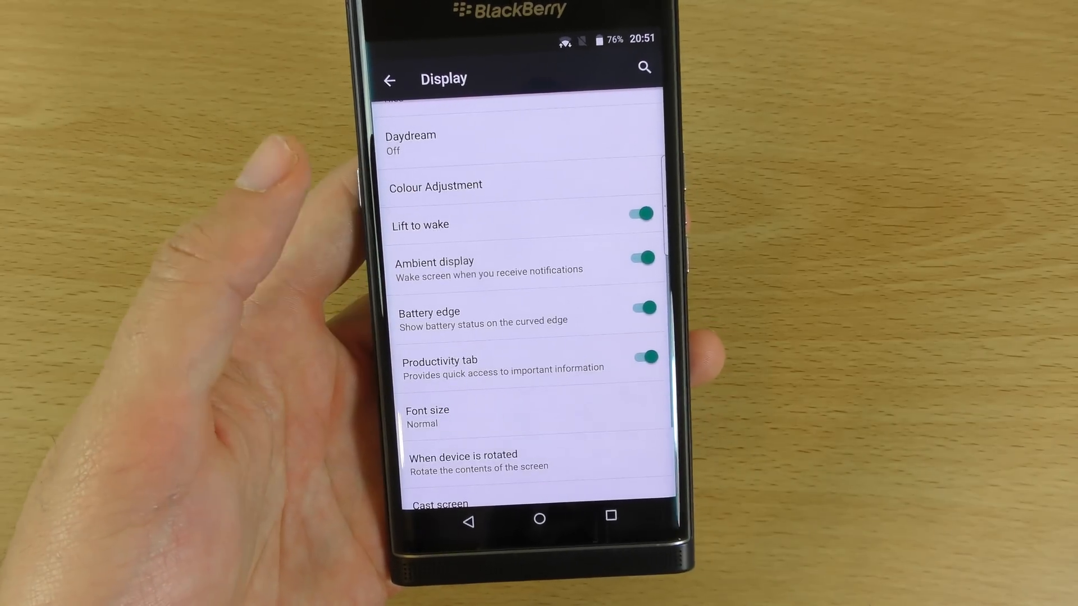
pyautogui.click(640, 258)
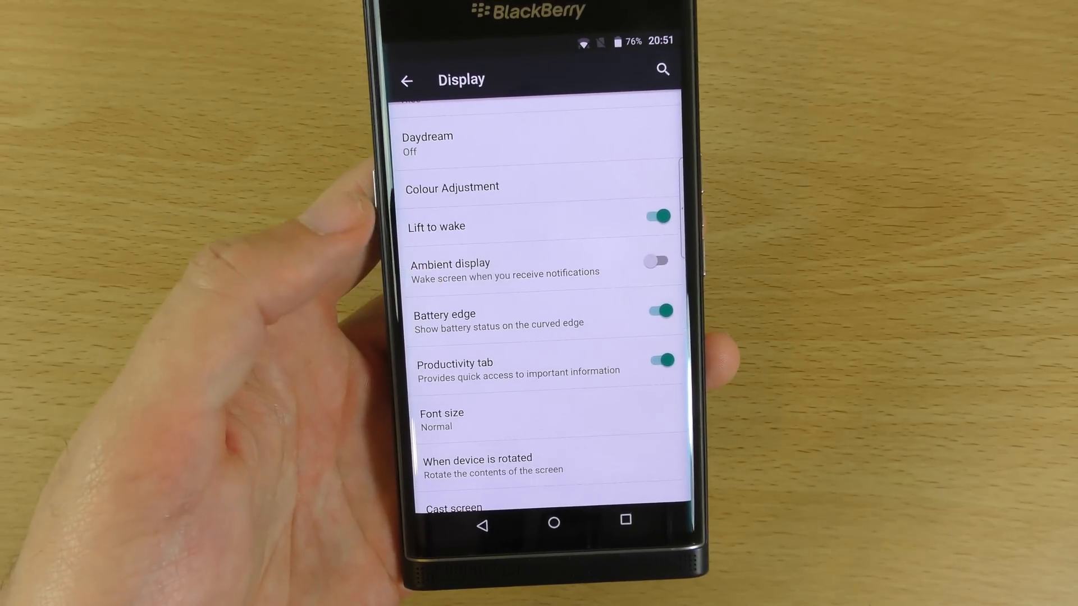
pyautogui.click(658, 310)
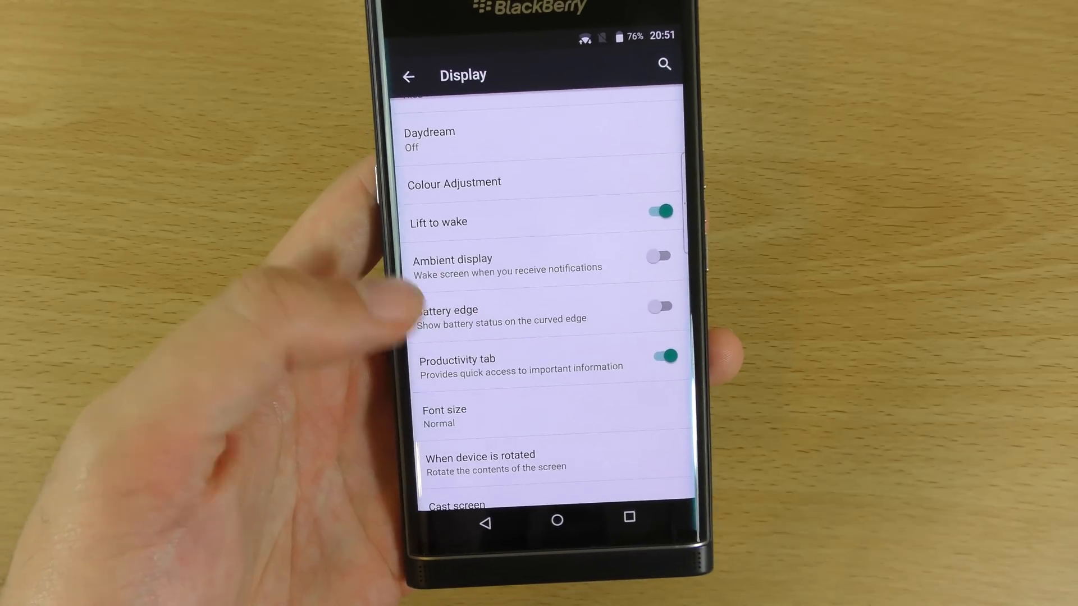
pyautogui.click(658, 355)
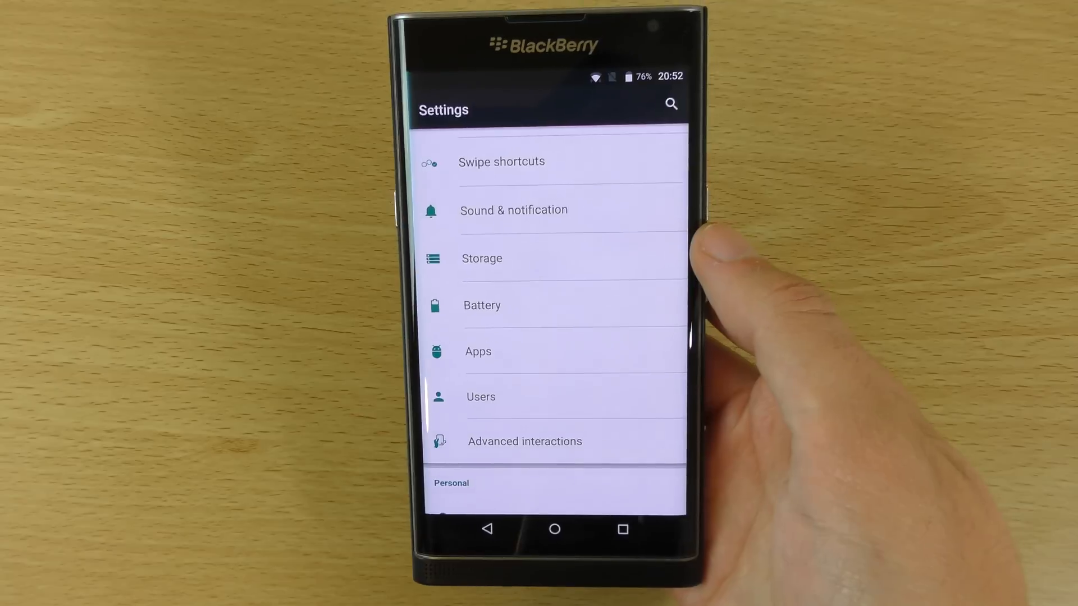
pyautogui.scroll(-3)
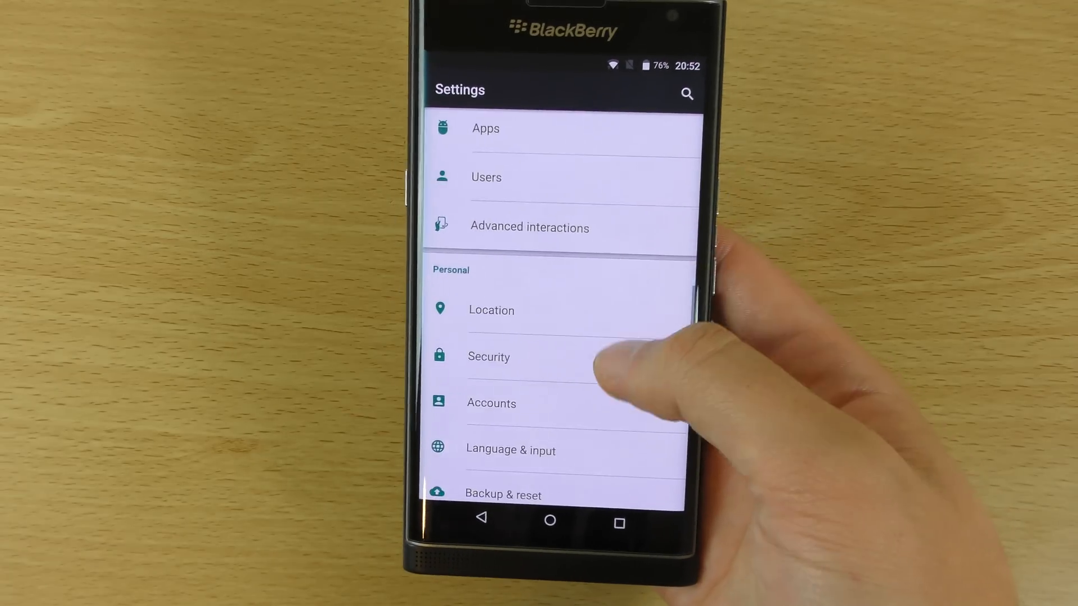
pyautogui.scroll(3)
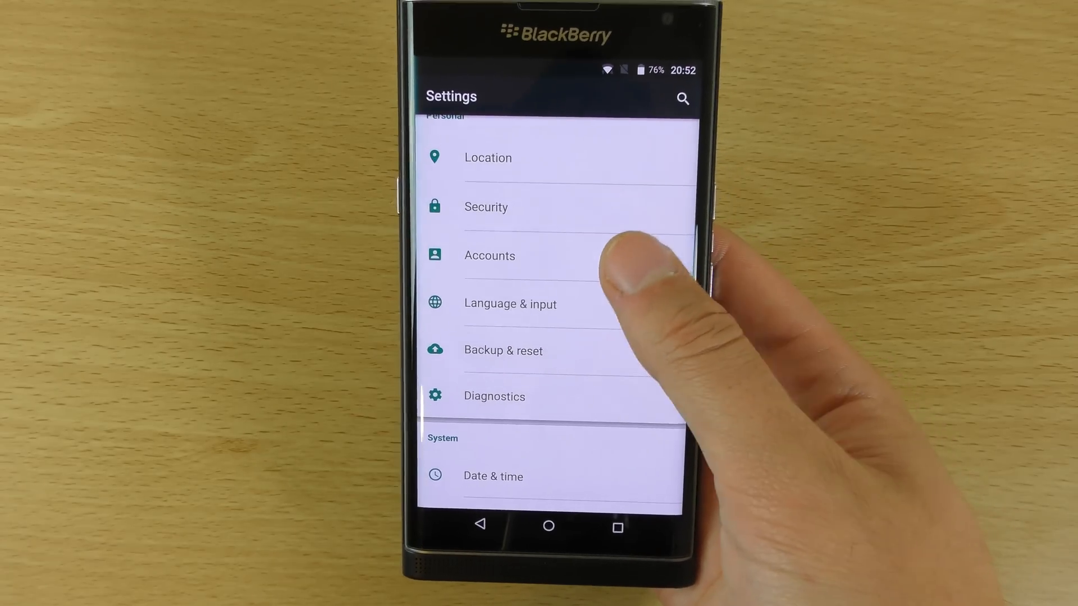
# Review the phone's accounts, then open the Battery page showing 75% charge.
pyautogui.click(490, 255)
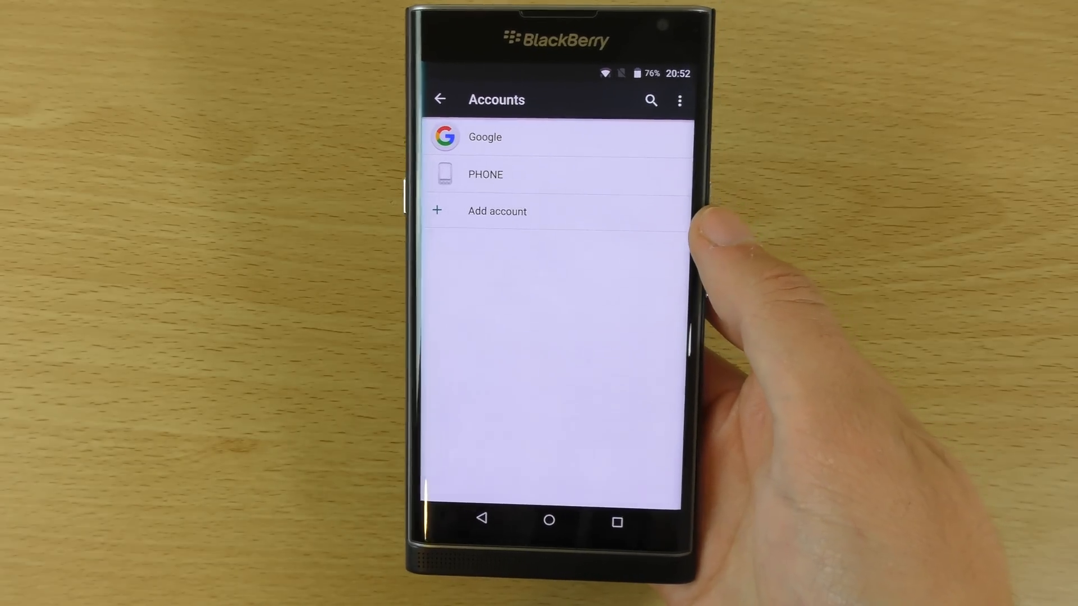
pyautogui.click(679, 100)
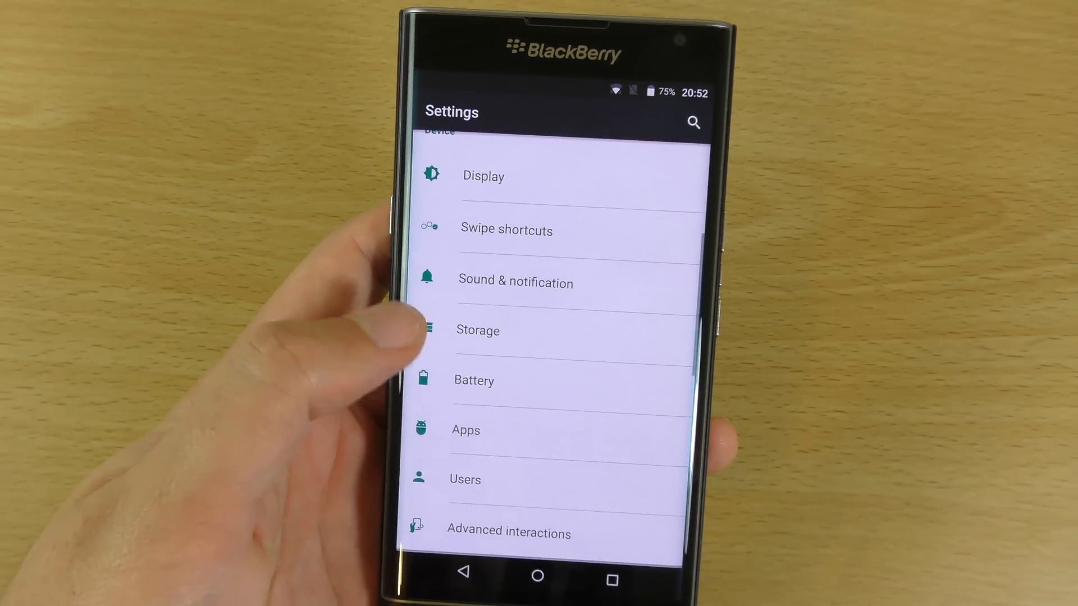
pyautogui.click(474, 380)
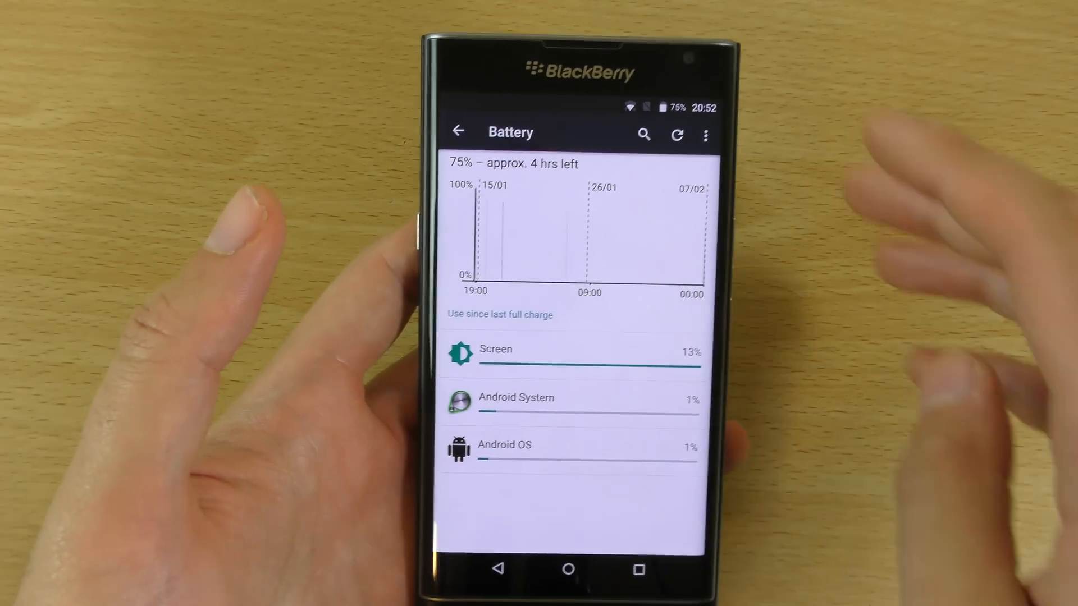
# Turn Battery saver on, confirm it in the notification shade, then switch it back off.
pyautogui.click(706, 135)
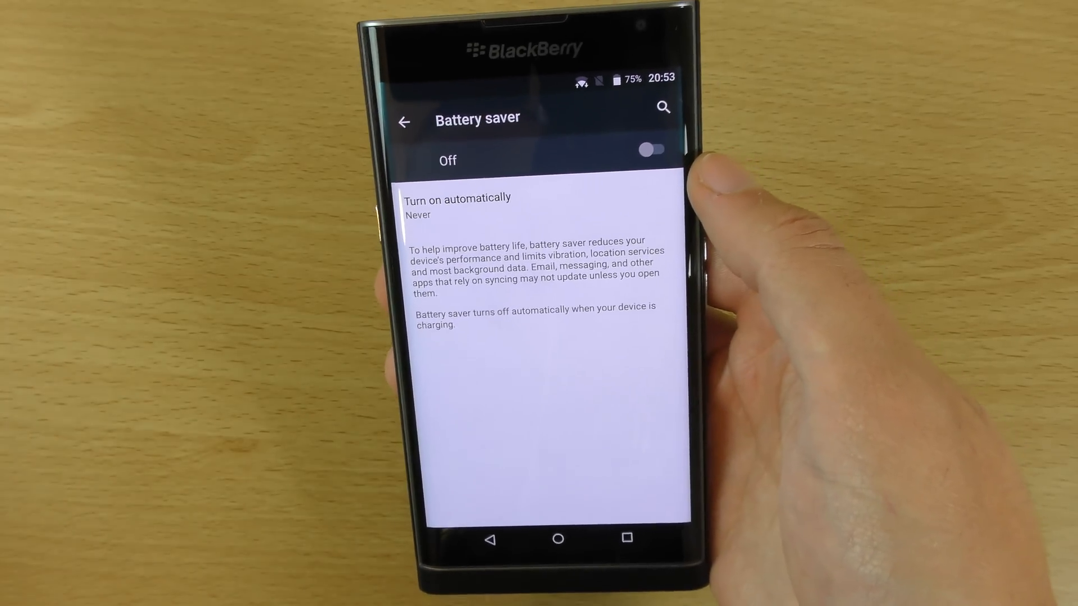
pyautogui.click(649, 150)
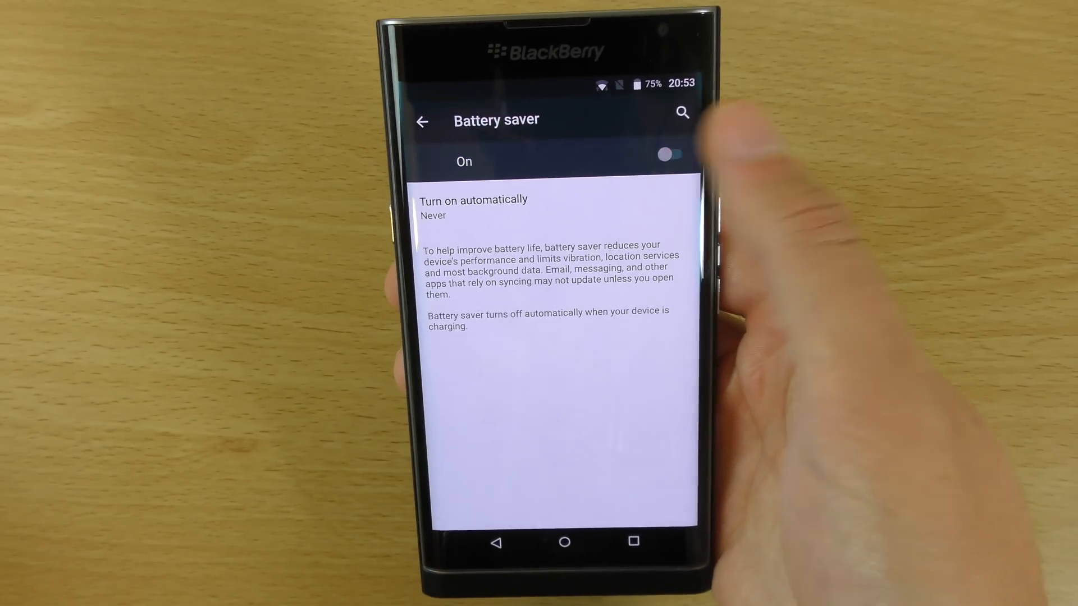
pyautogui.click(665, 155)
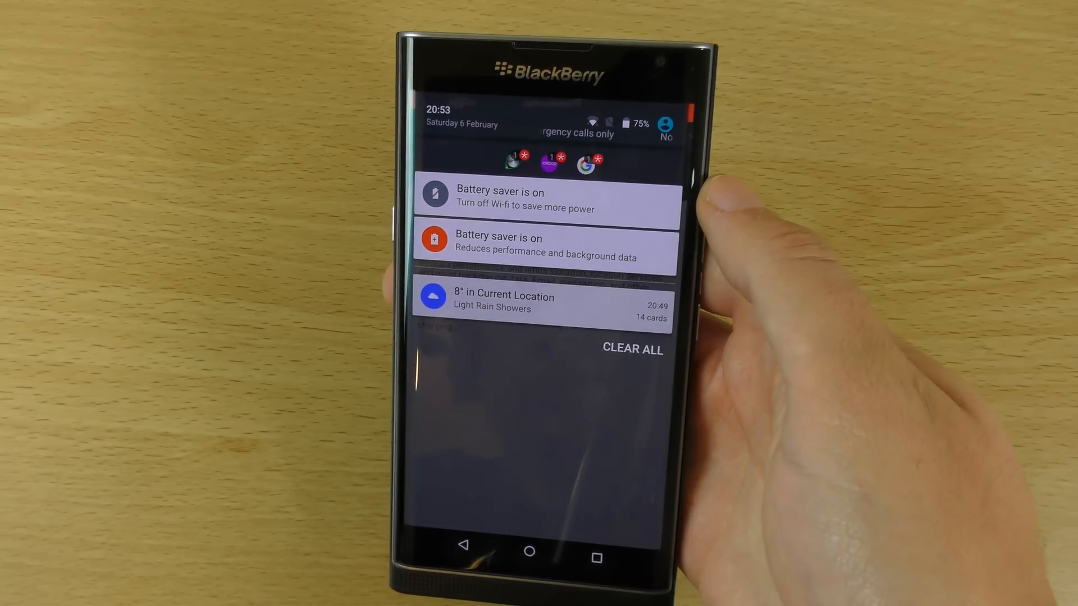
pyautogui.click(630, 349)
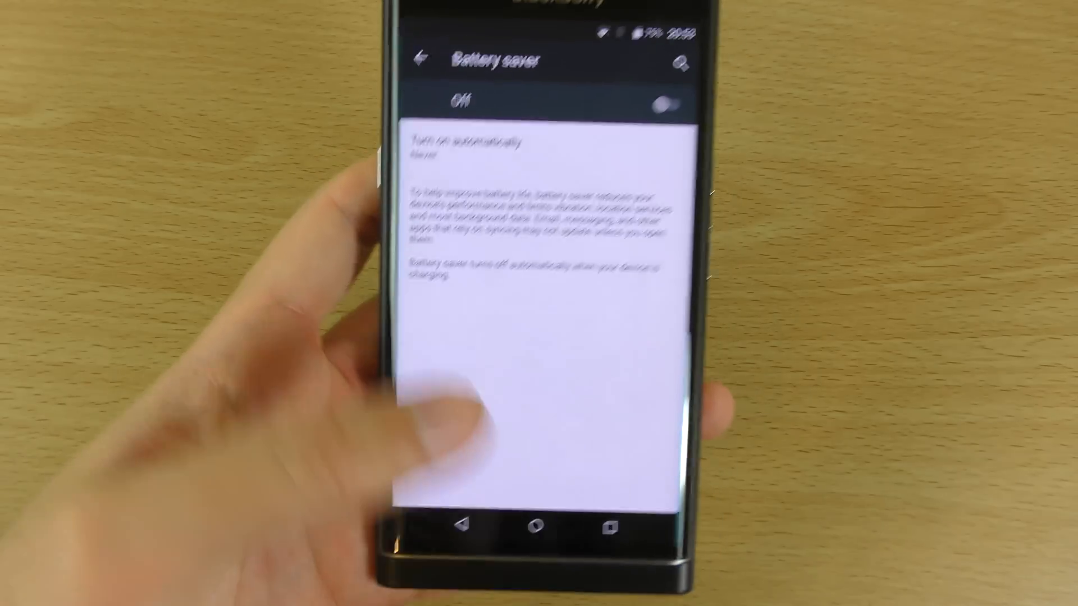
# Return to Settings and open Apps to review running apps' RAM usage.
pyautogui.click(420, 58)
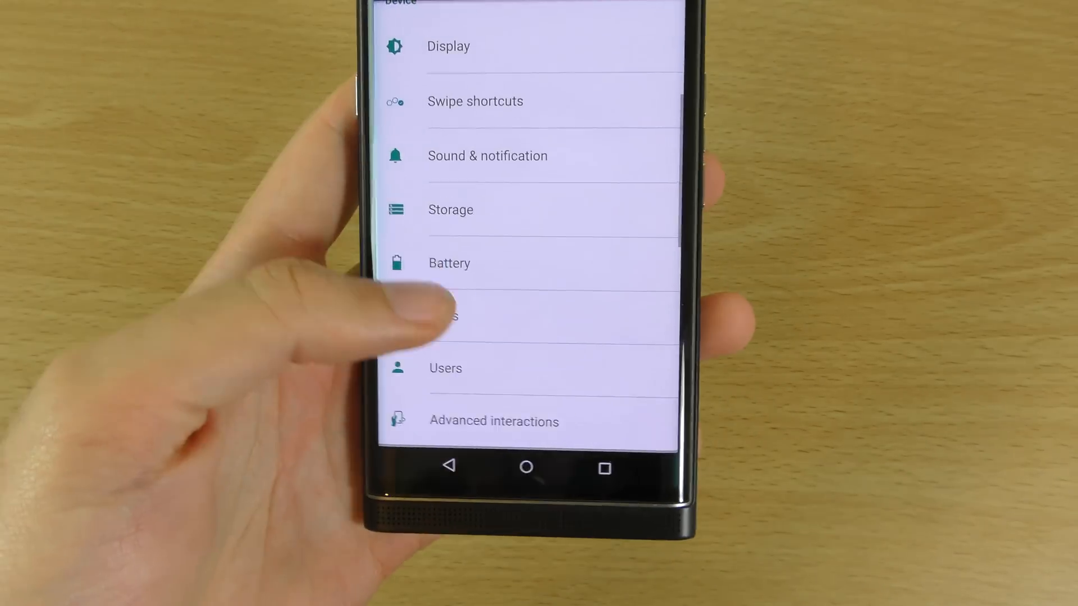
pyautogui.scroll(-3)
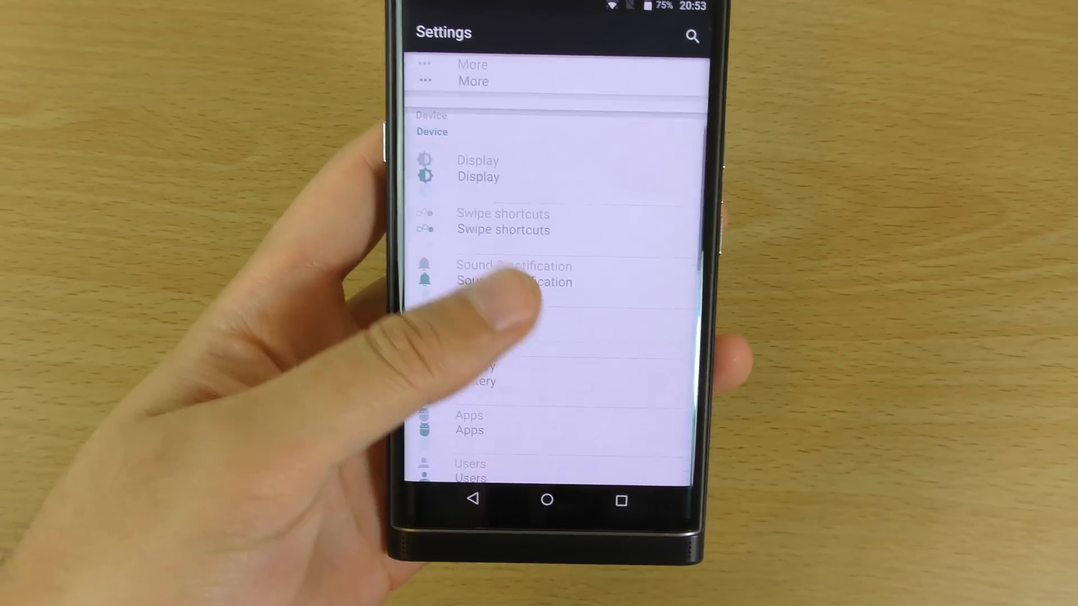
pyautogui.click(469, 422)
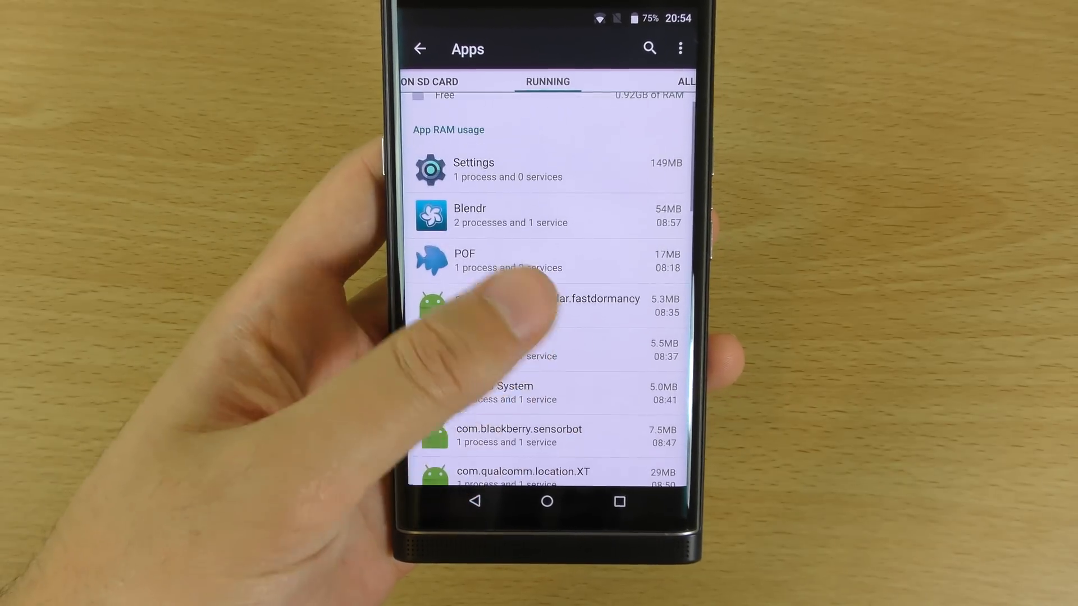
pyautogui.scroll(-3)
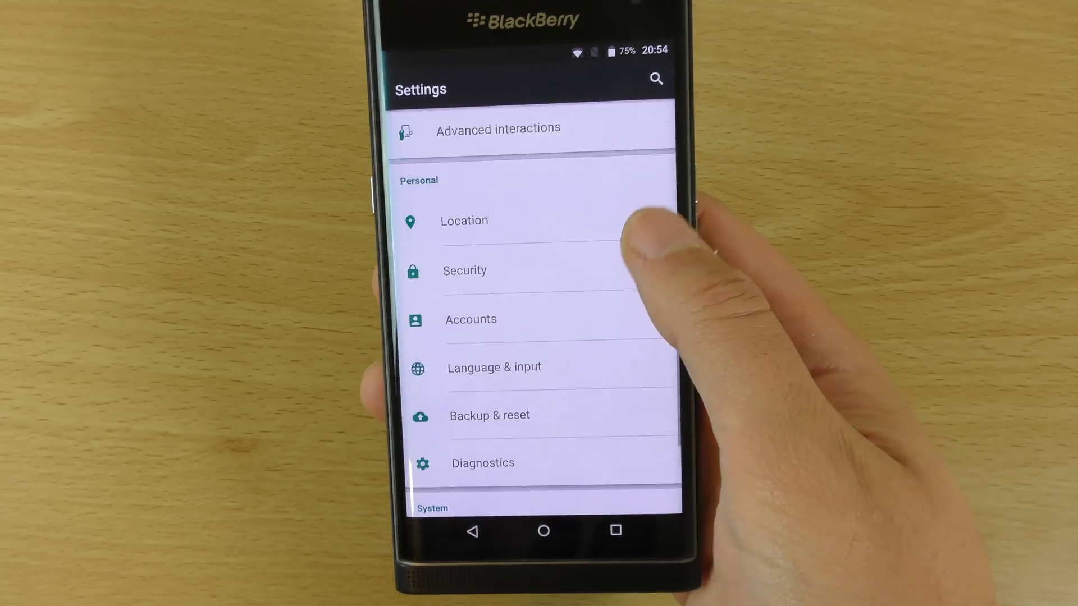
pyautogui.click(498, 129)
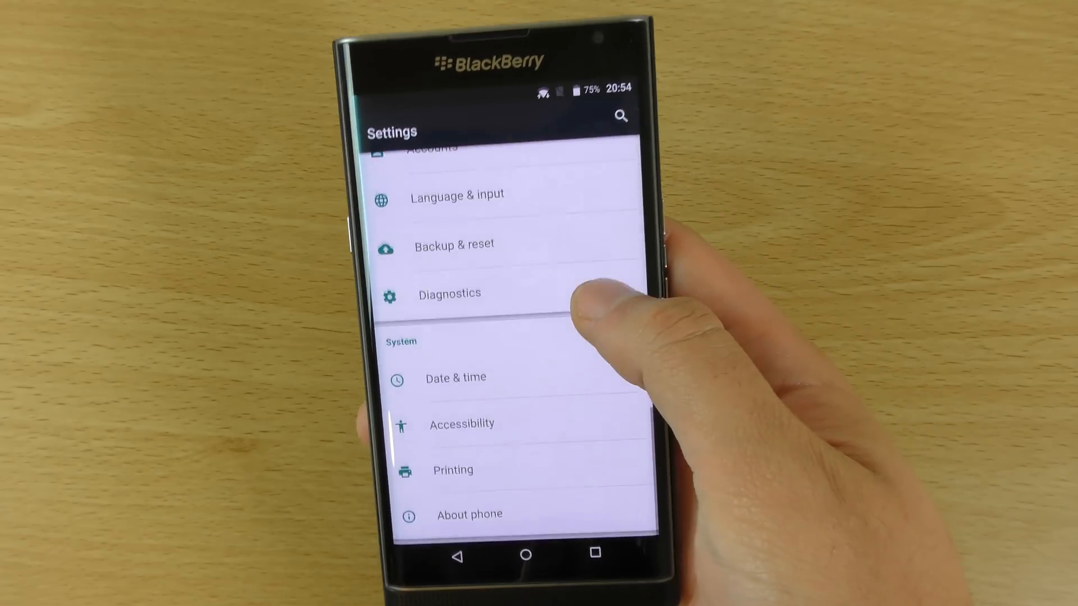
pyautogui.scroll(-3)
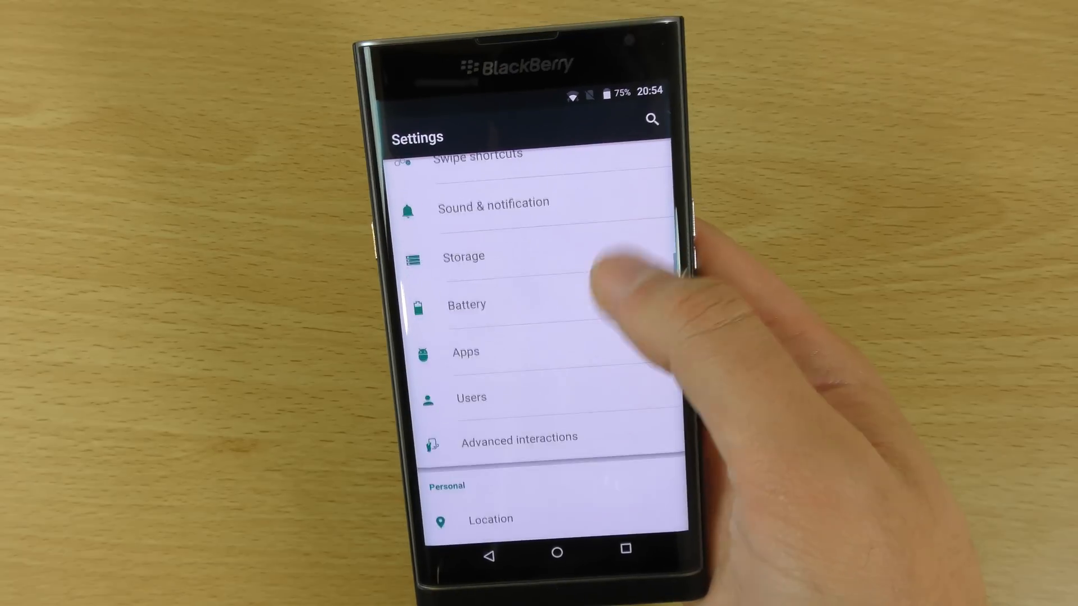
pyautogui.scroll(-3)
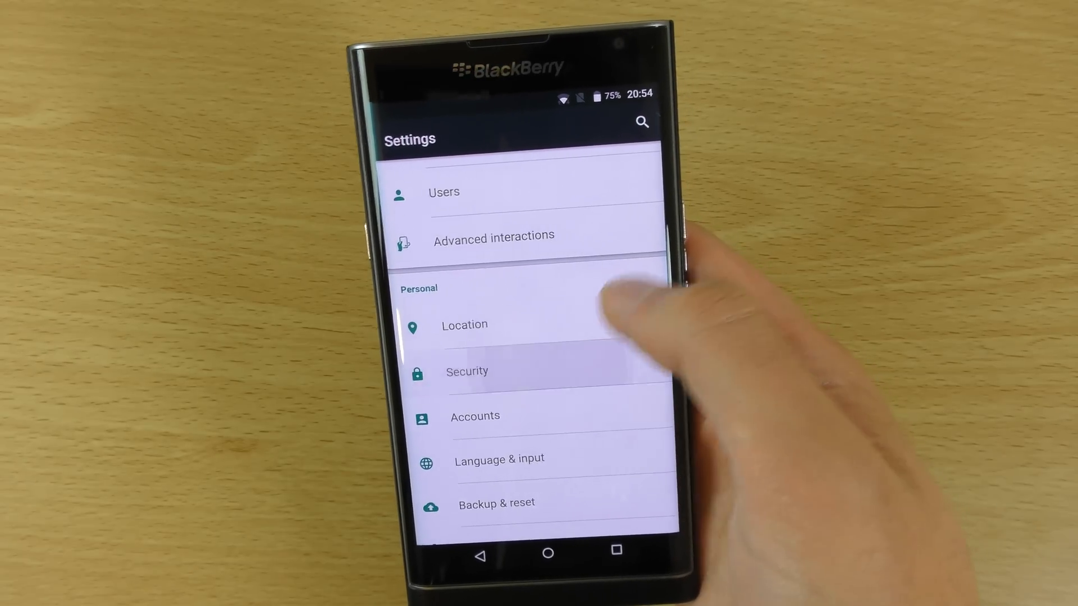
pyautogui.click(466, 371)
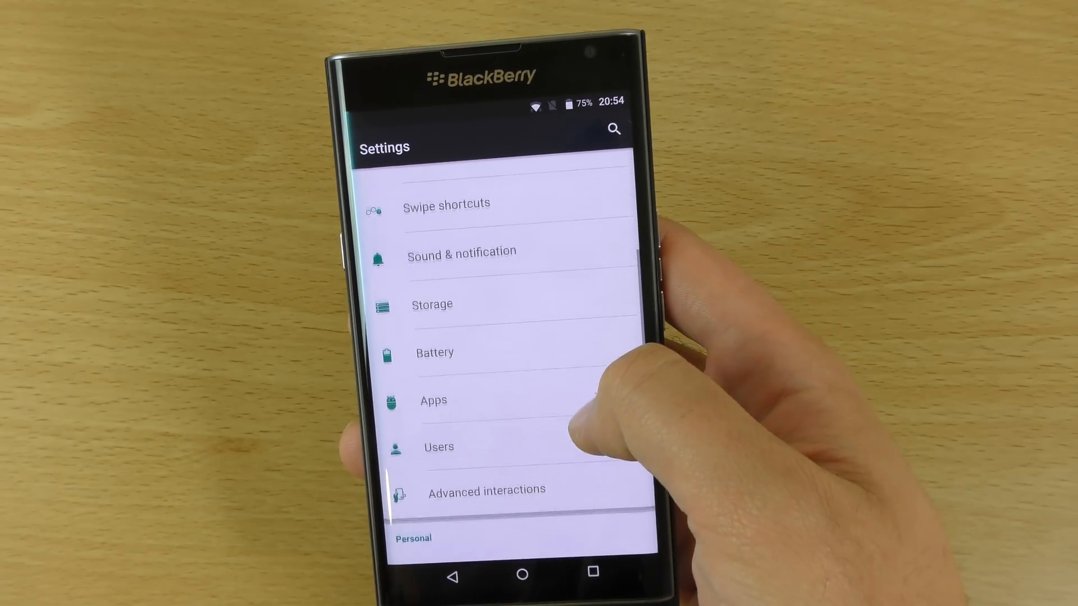
pyautogui.scroll(-3)
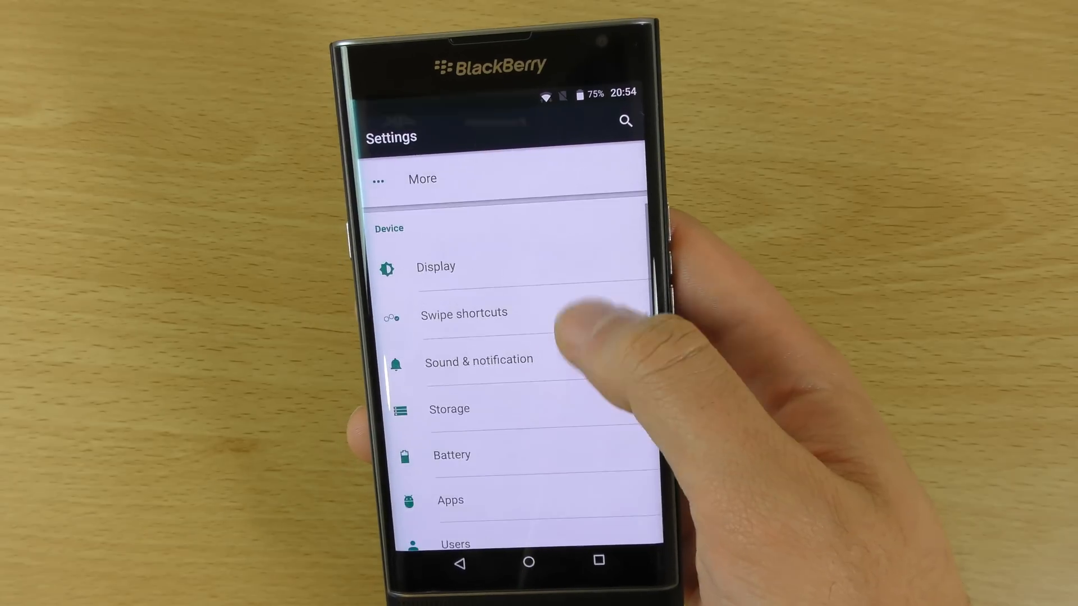
# In More, check NFC, then visit Mobile networks and leave data roaming on Prompt.
pyautogui.click(422, 179)
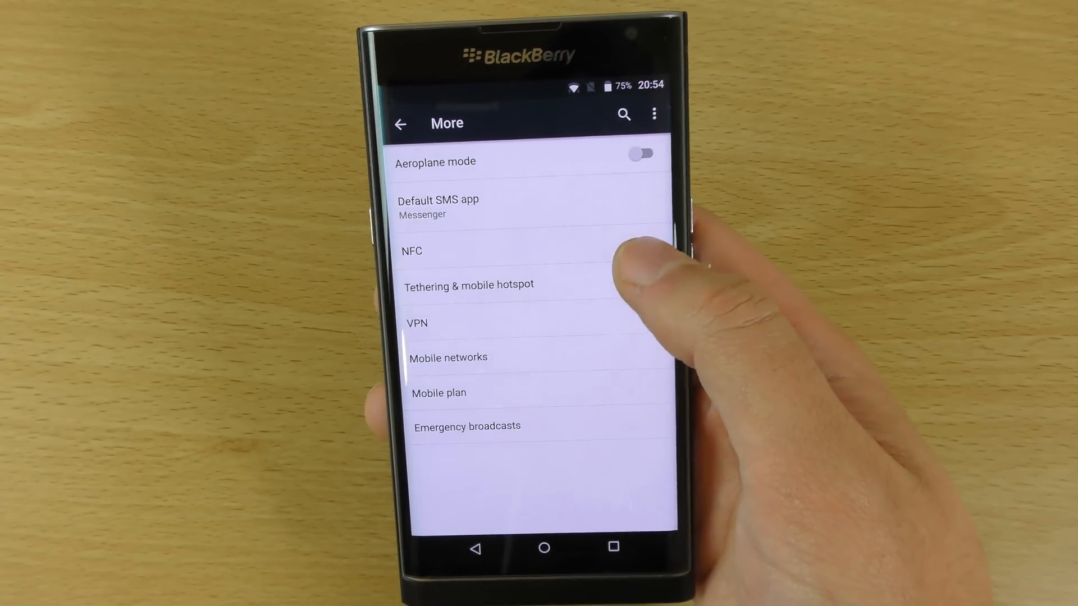
pyautogui.click(413, 251)
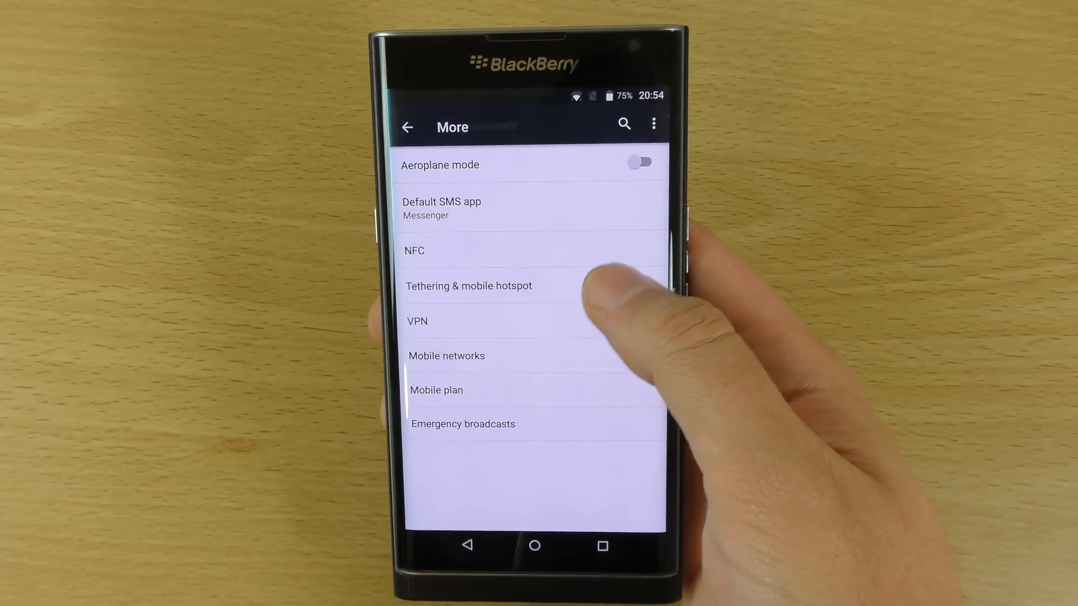
pyautogui.click(468, 286)
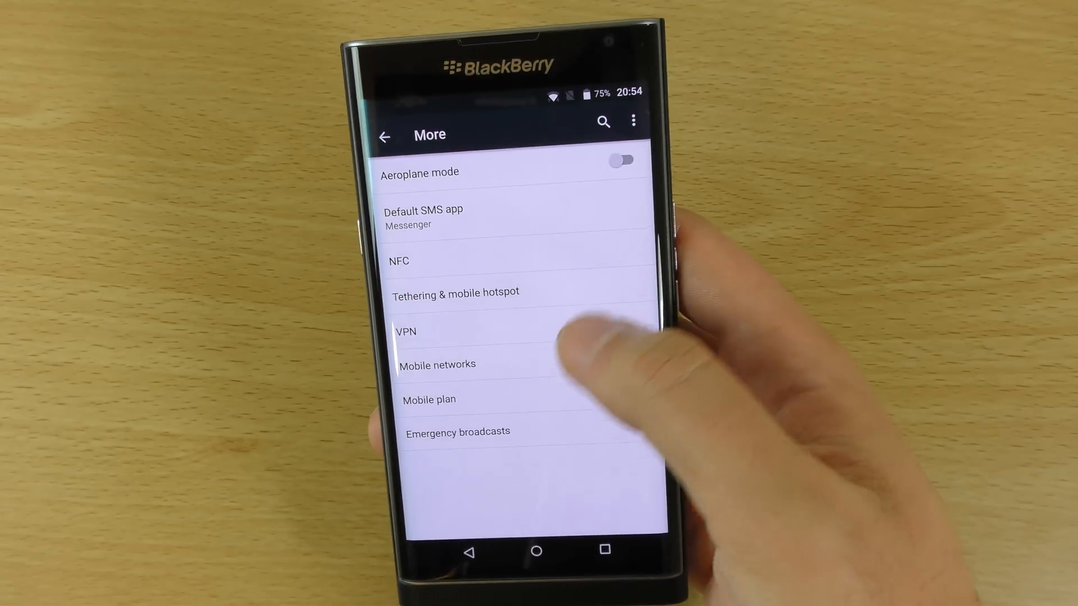
pyautogui.click(438, 364)
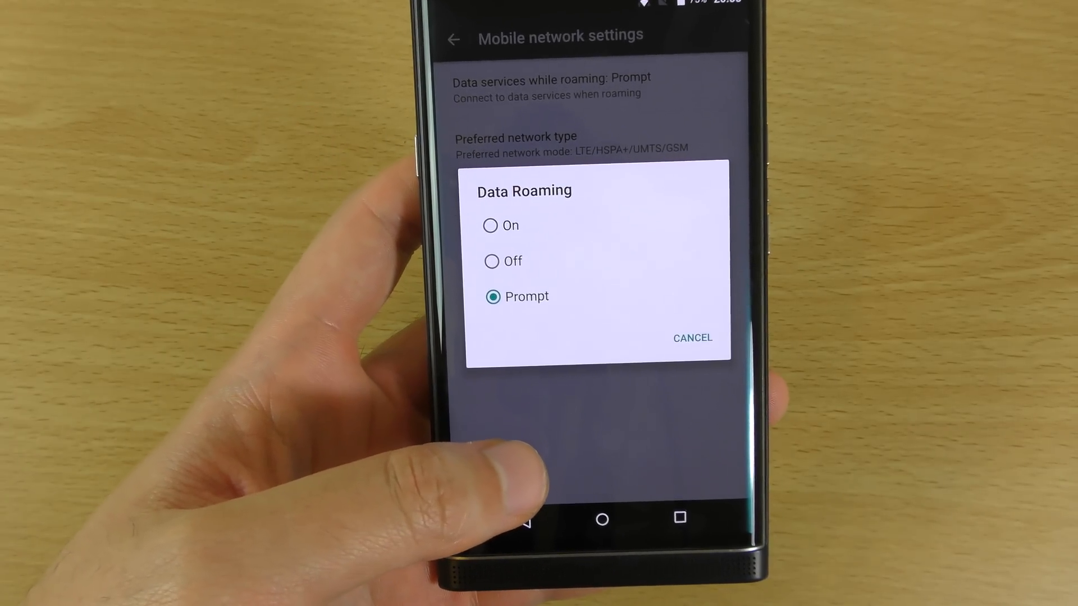
pyautogui.click(691, 337)
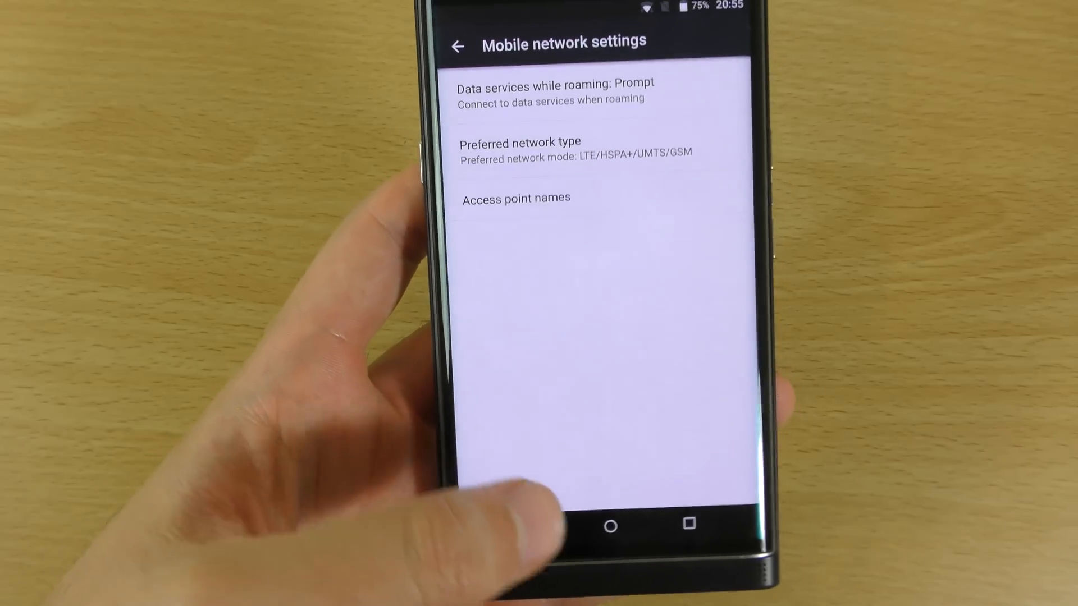
pyautogui.click(456, 46)
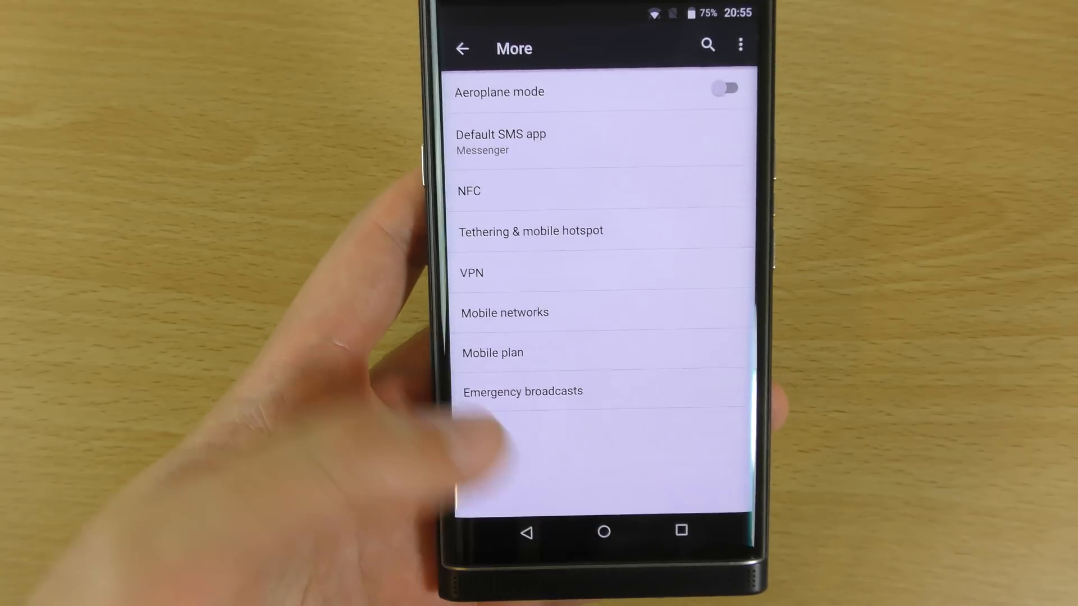
# Confirm Bluetooth is off, then exit Settings to the home screen.
pyautogui.click(462, 48)
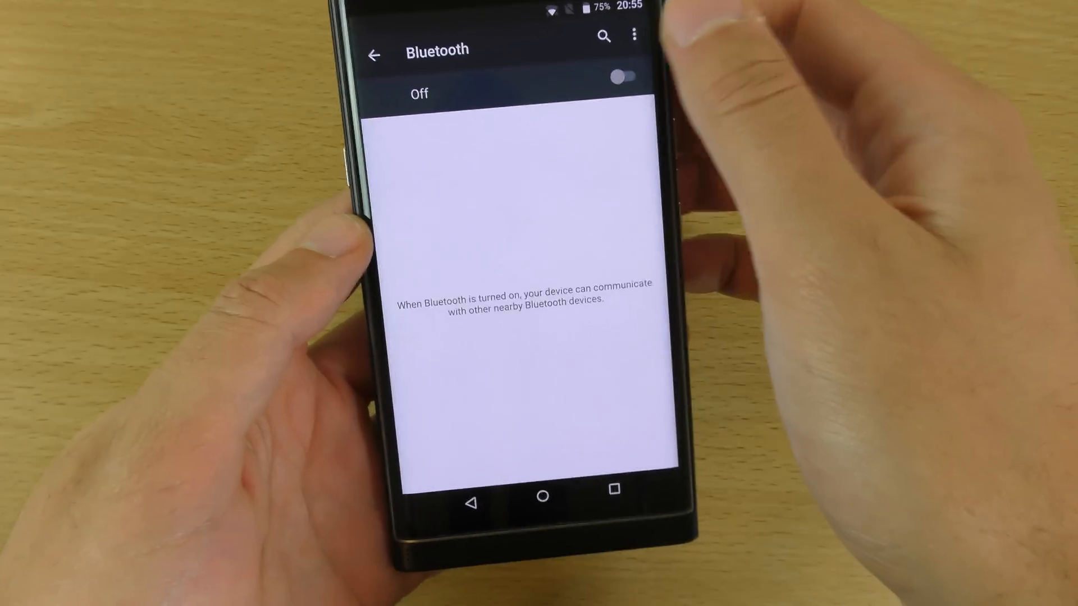
pyautogui.click(634, 36)
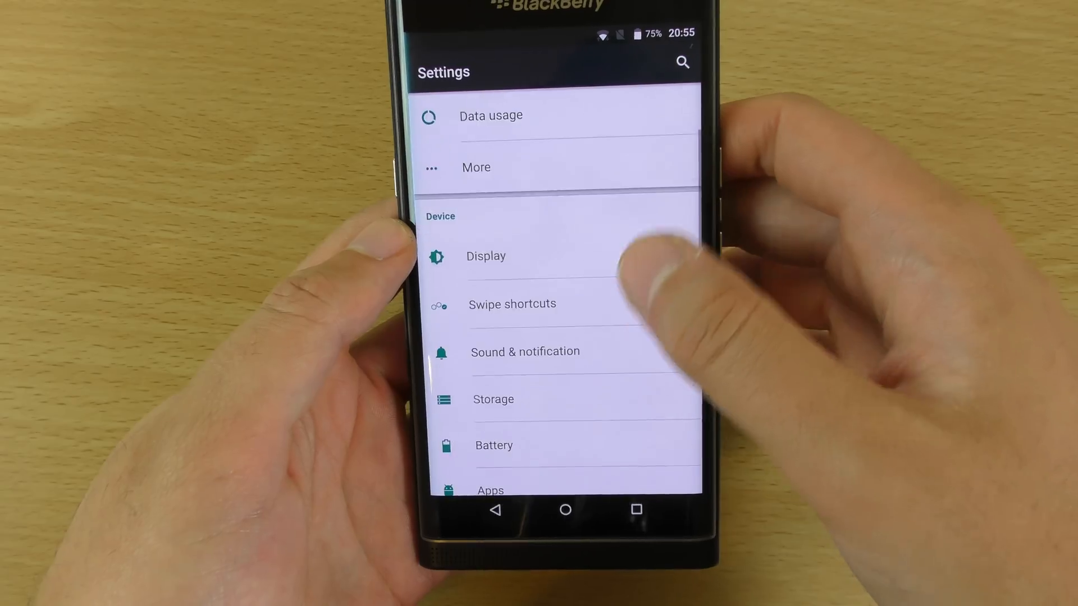
pyautogui.scroll(-3)
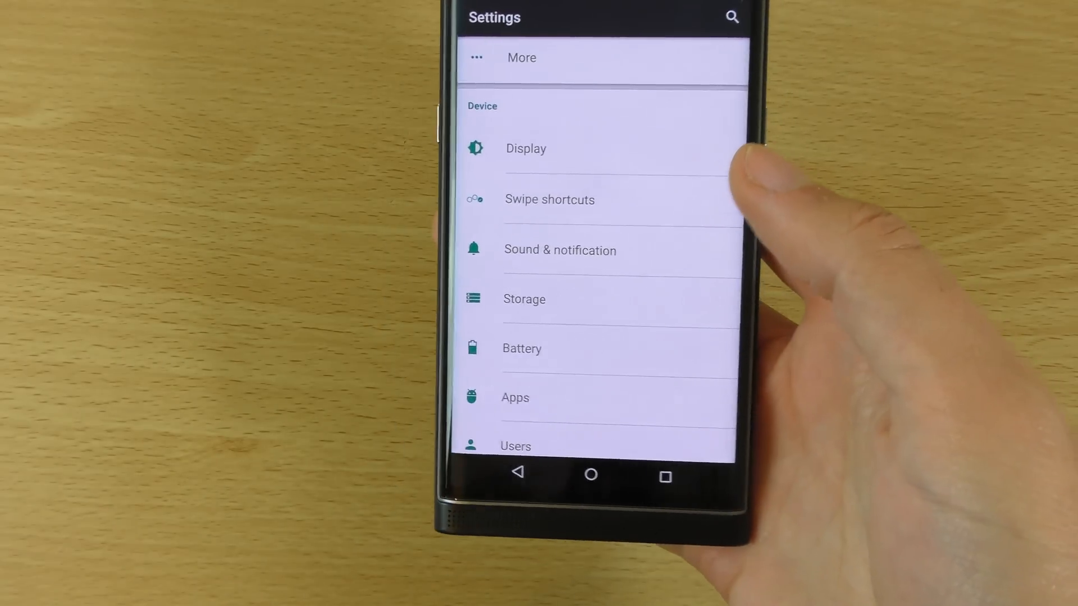
pyautogui.click(590, 474)
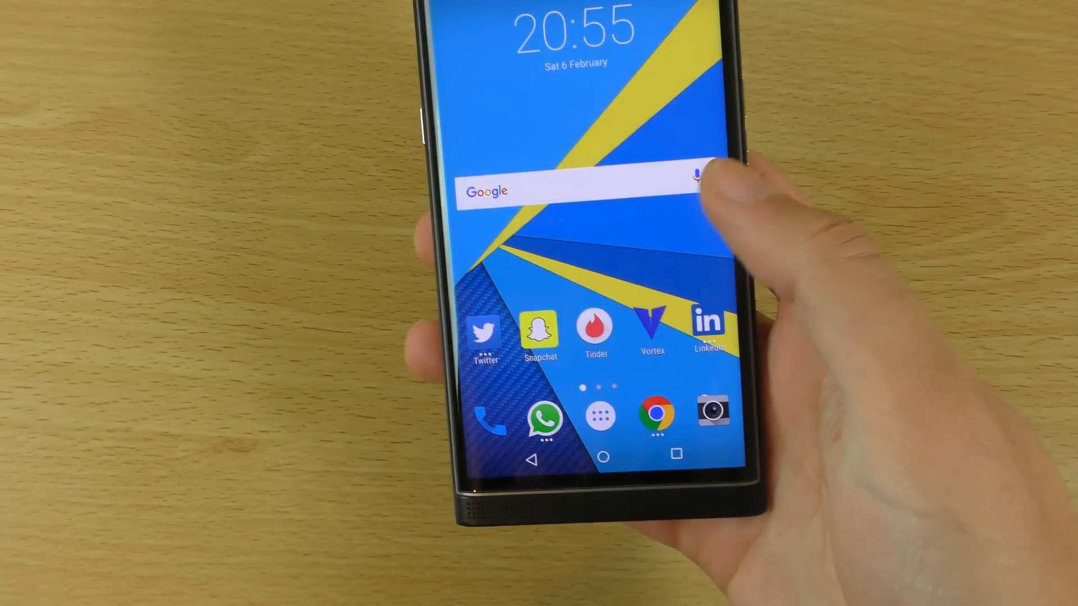